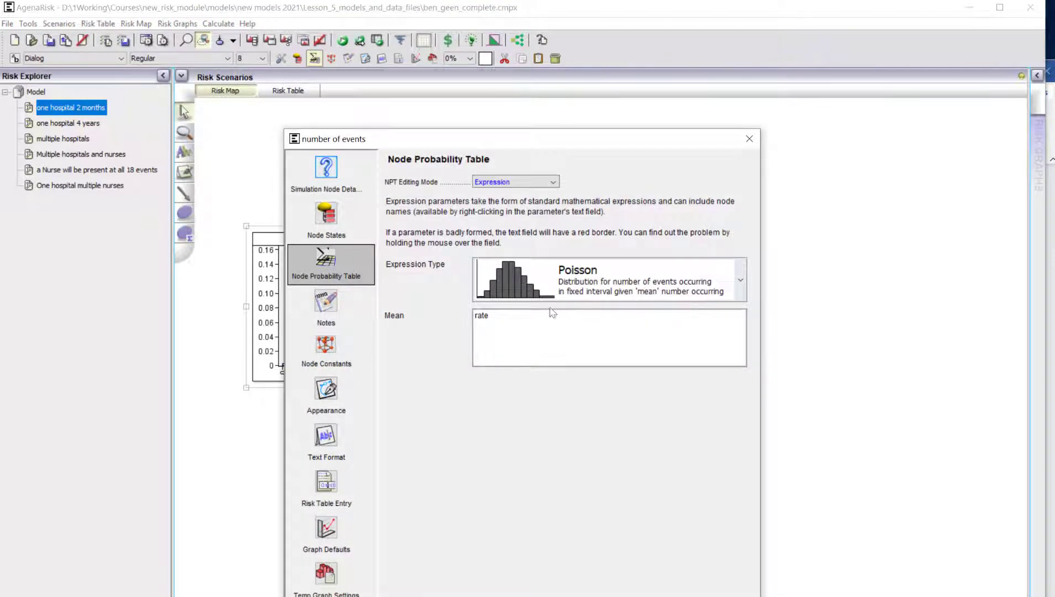
pyautogui.moveTo(779, 149)
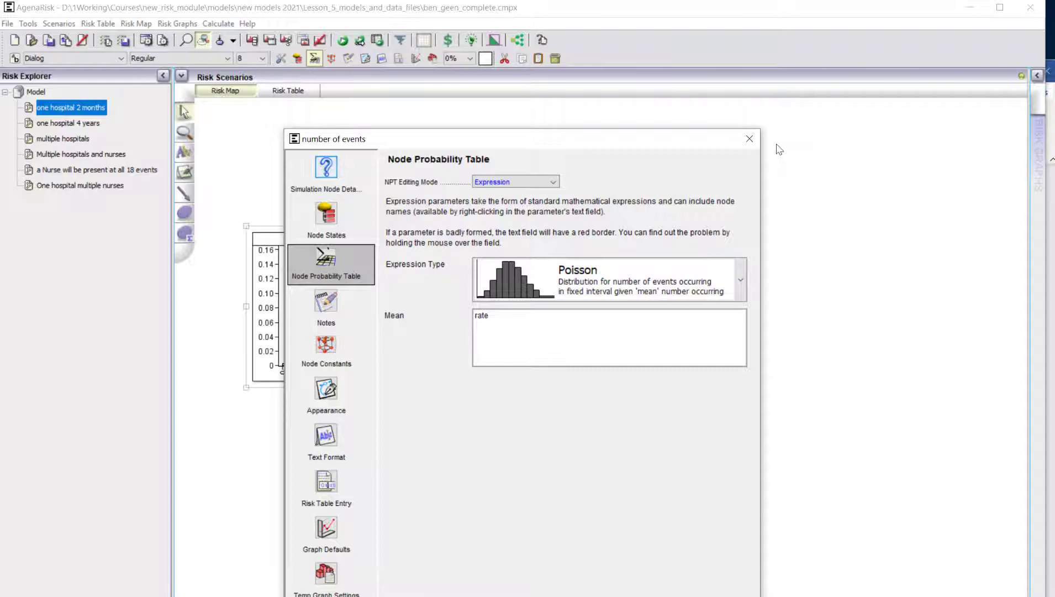
# Close the number of events properties, leaving the 2-month map at 0.0057% for 18+ events.
pyautogui.click(749, 139)
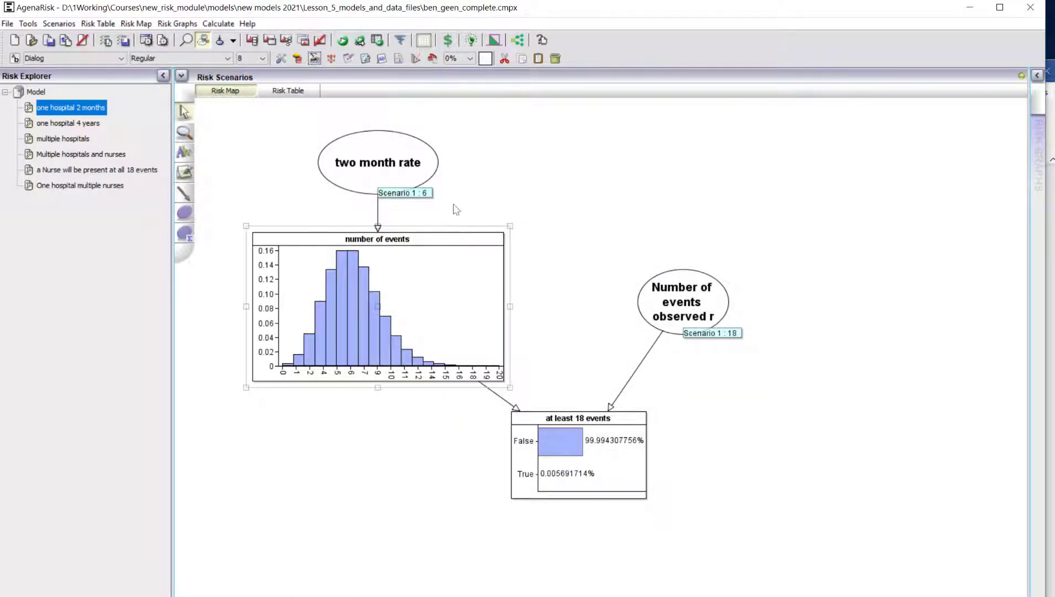
pyautogui.moveTo(396, 189)
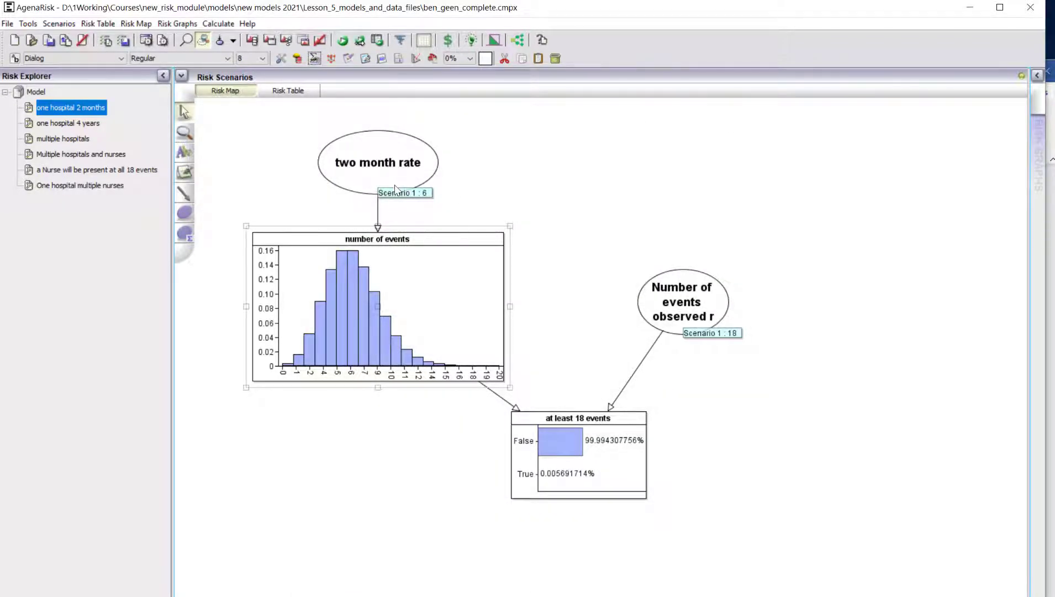
pyautogui.moveTo(496, 215)
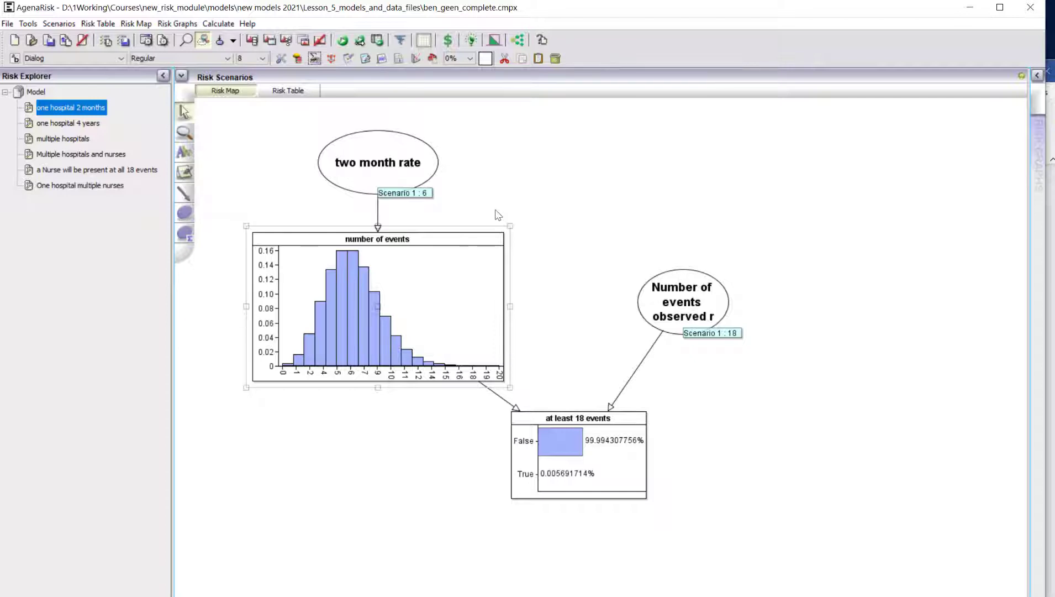
pyautogui.moveTo(494, 210)
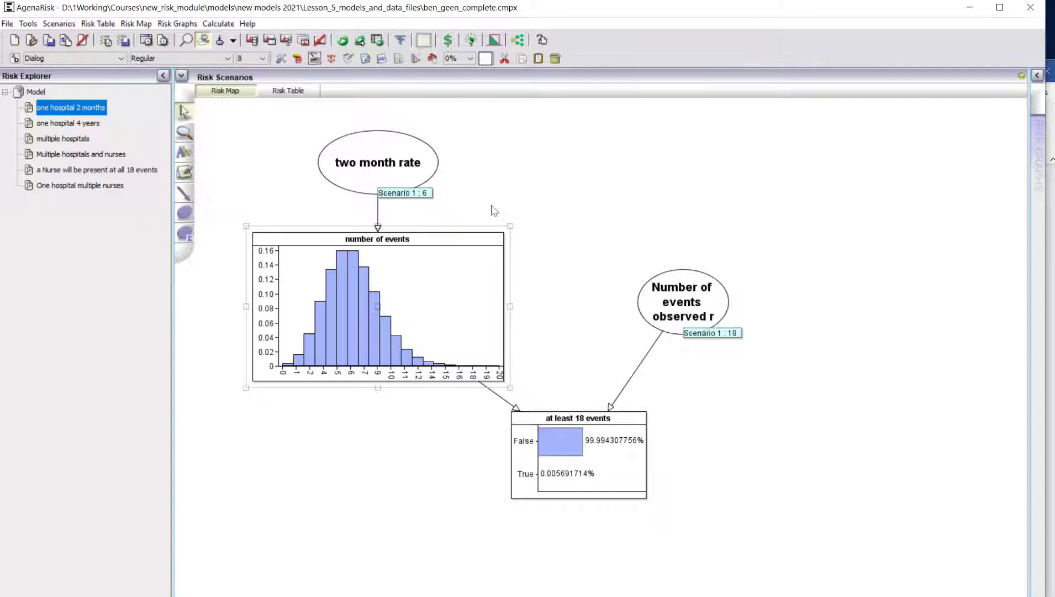
pyautogui.moveTo(601, 479)
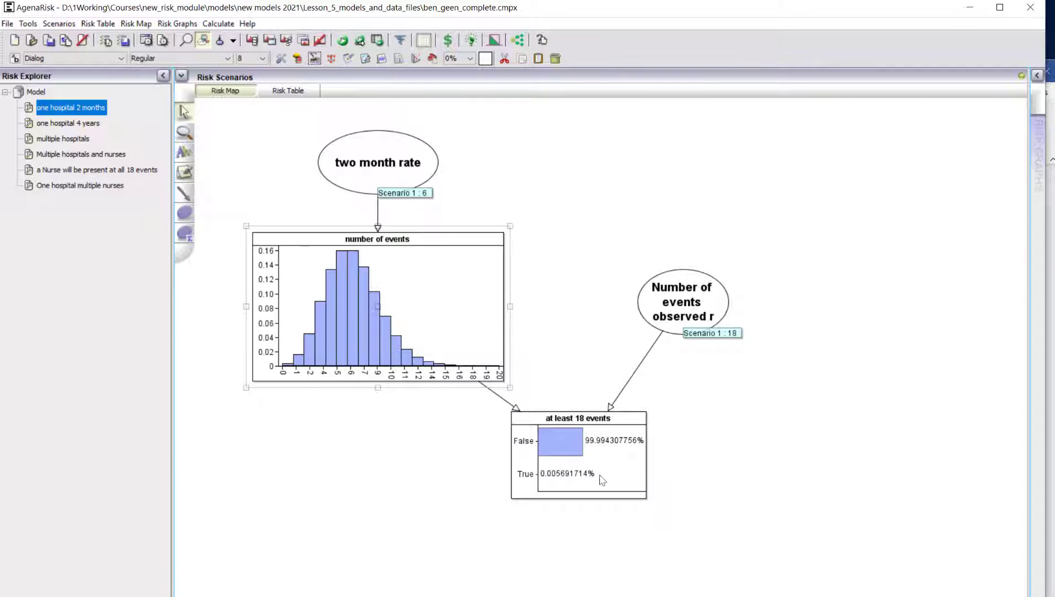
pyautogui.moveTo(435, 330)
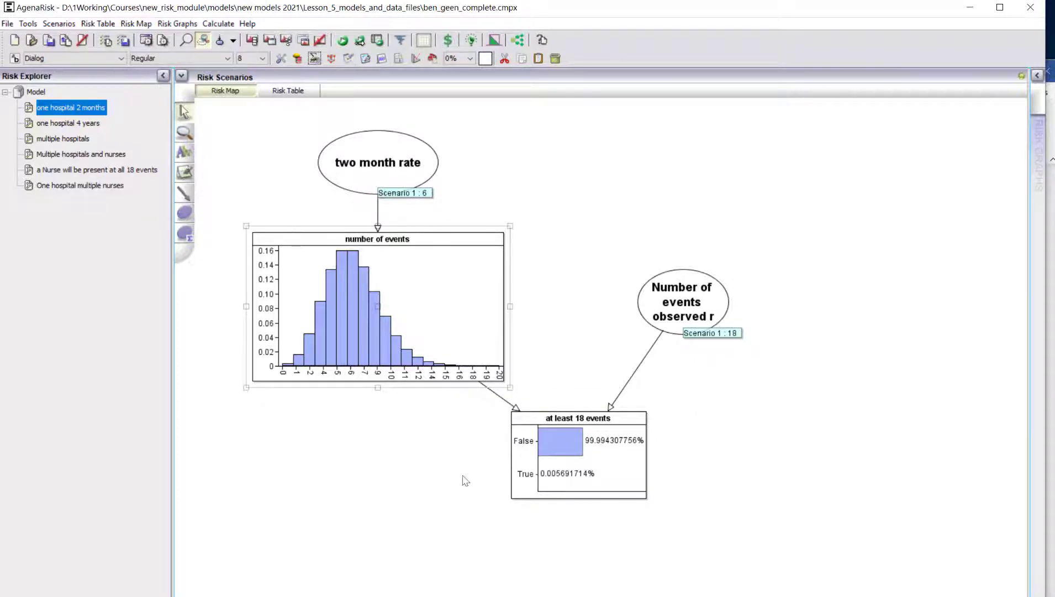
pyautogui.moveTo(609, 490)
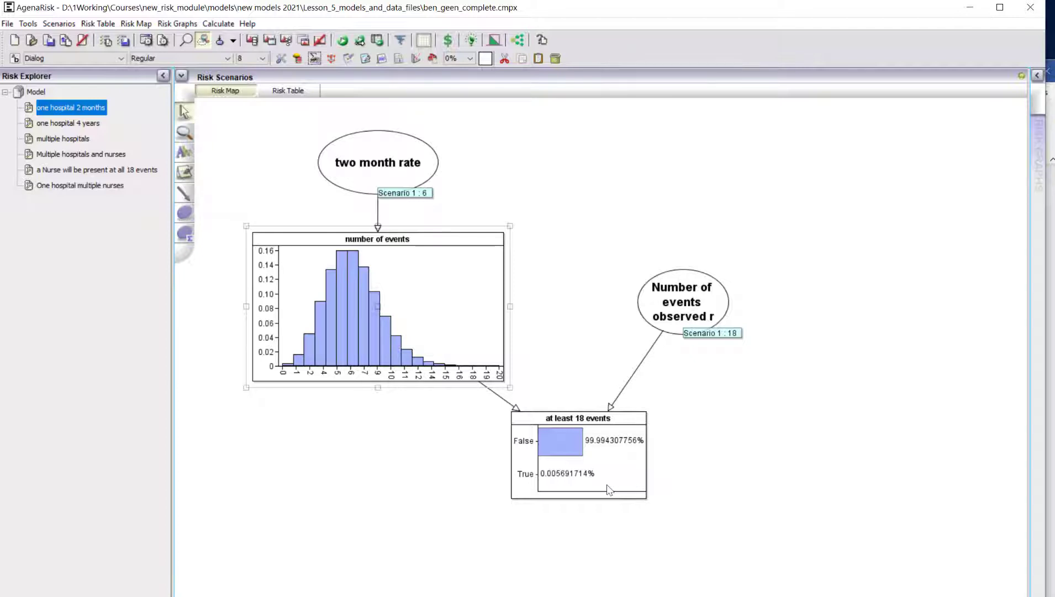
pyautogui.moveTo(325, 187)
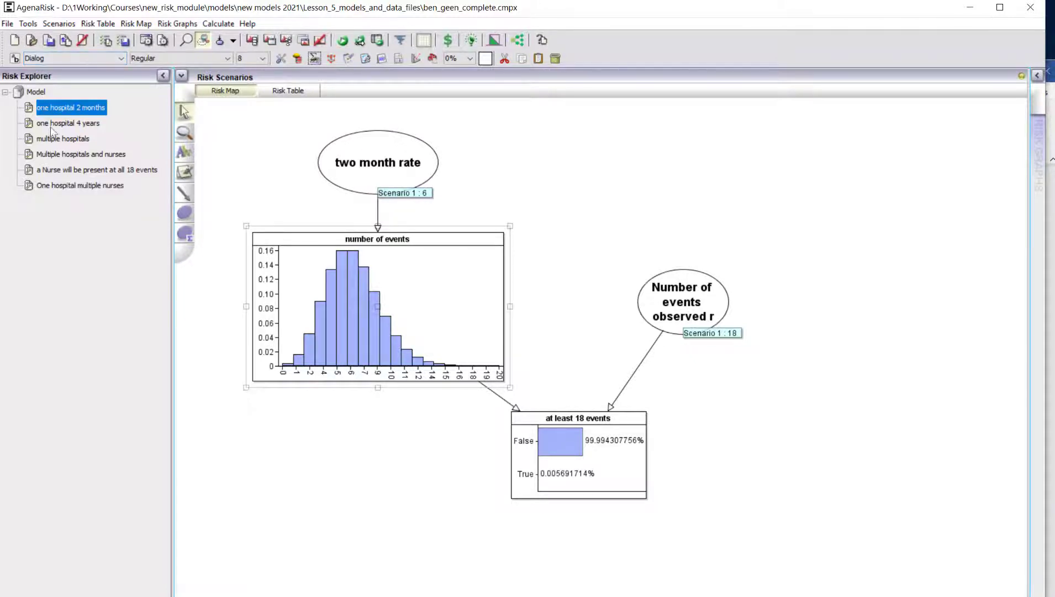
# Check the model overview, then return to one hospital 4 years (occurs at least once 0.2672%).
pyautogui.click(67, 123)
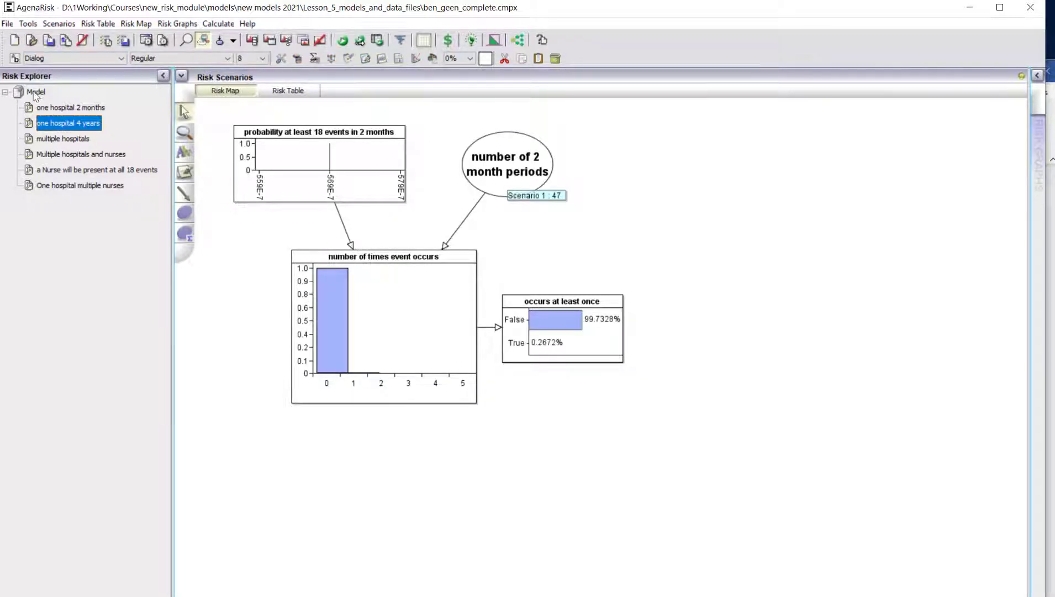
pyautogui.click(36, 92)
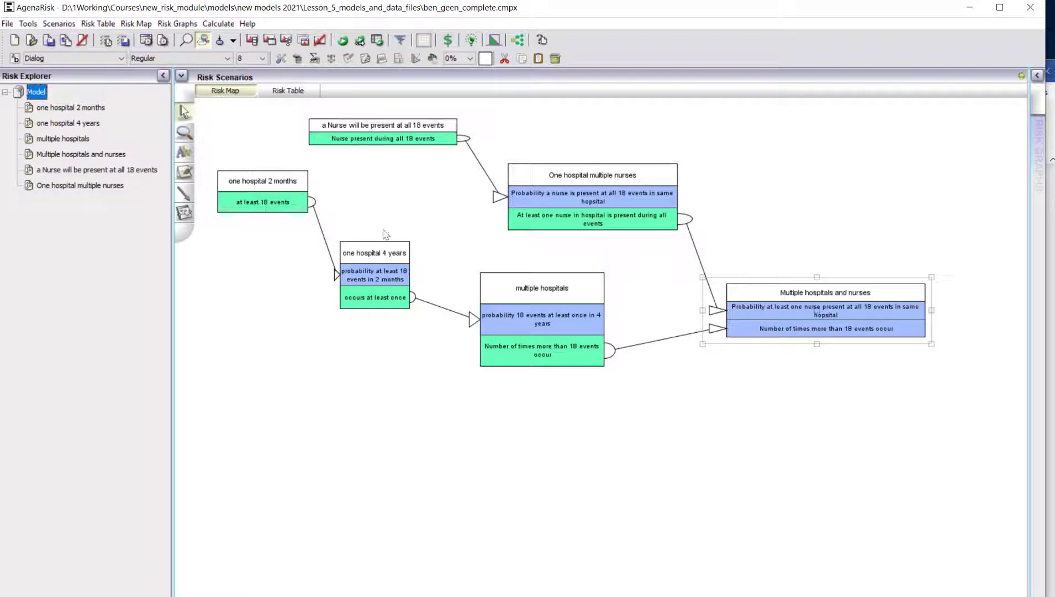
pyautogui.moveTo(287, 204)
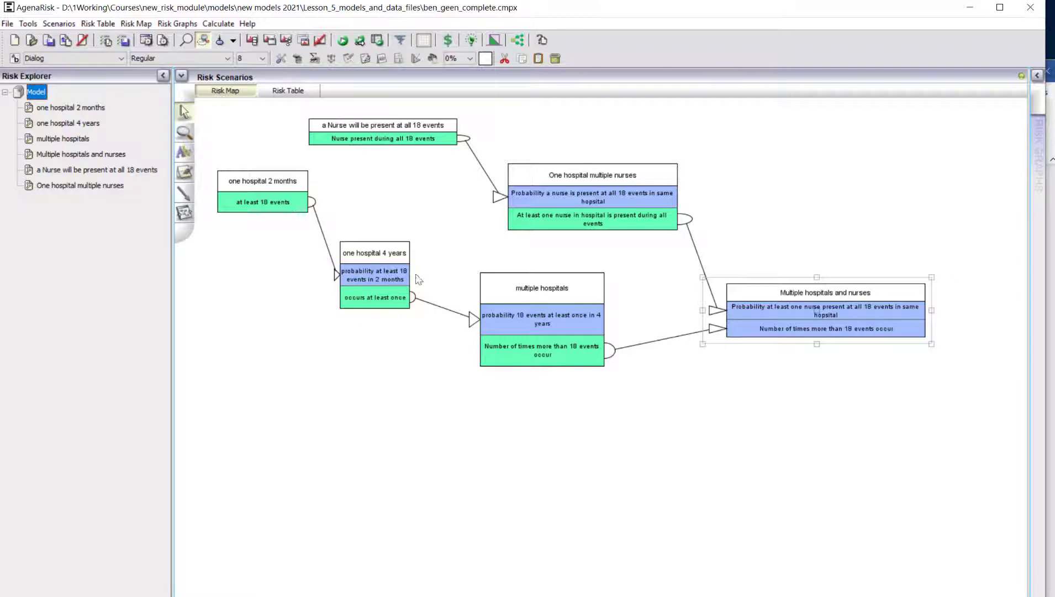
pyautogui.moveTo(420, 239)
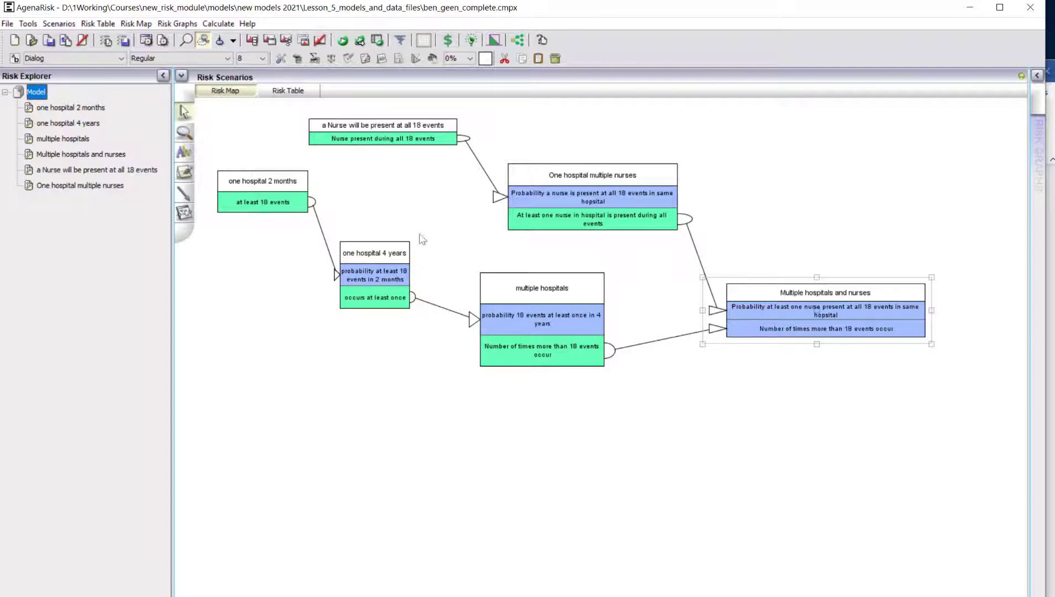
pyautogui.click(67, 123)
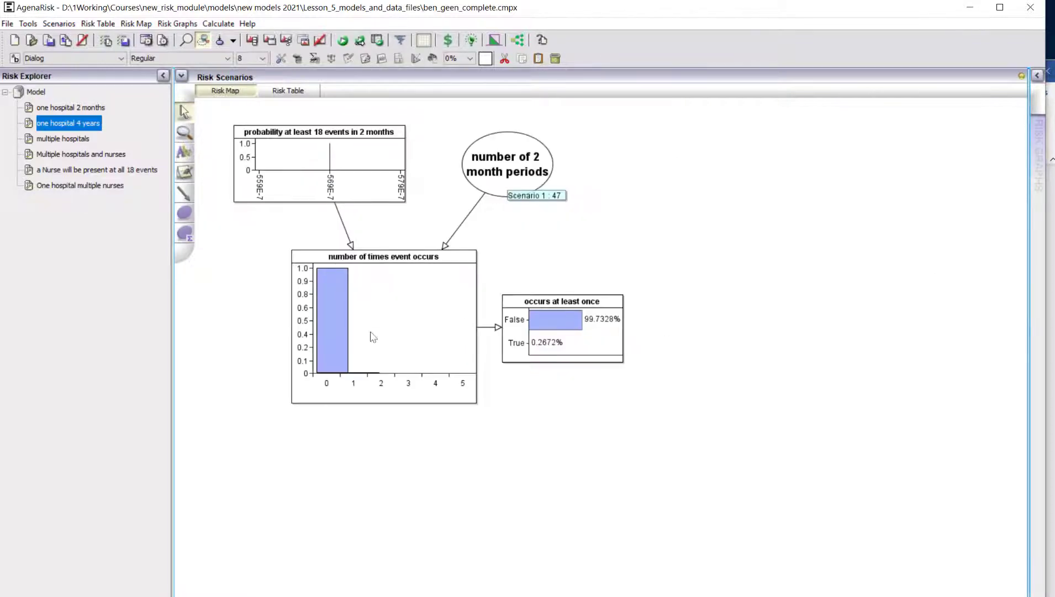
pyautogui.moveTo(330, 171)
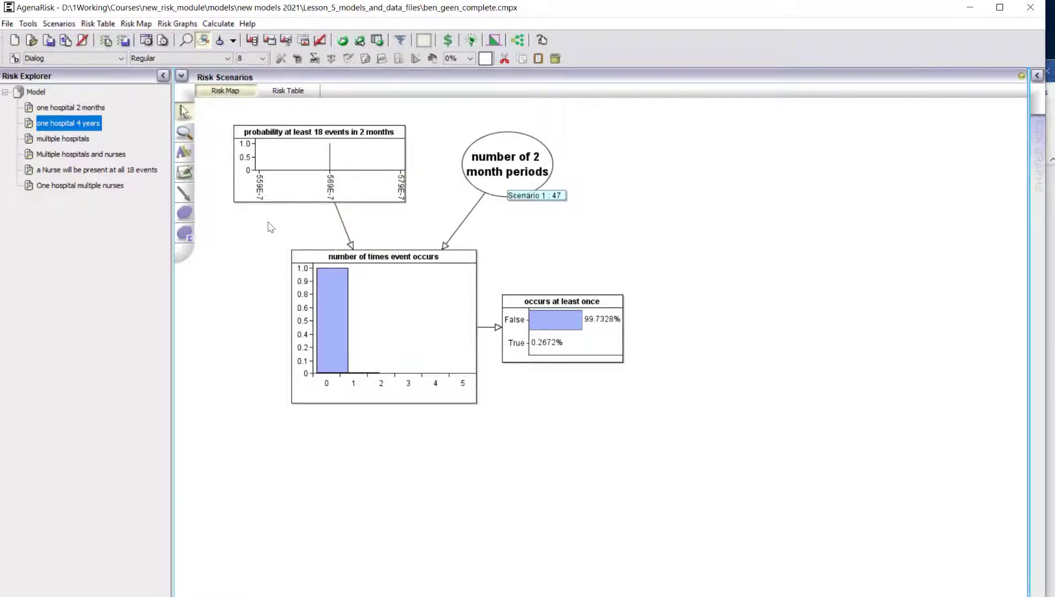
# Confirm the probability input links the True state, then inspect at least 18 events properties.
pyautogui.doubleClick(319, 163)
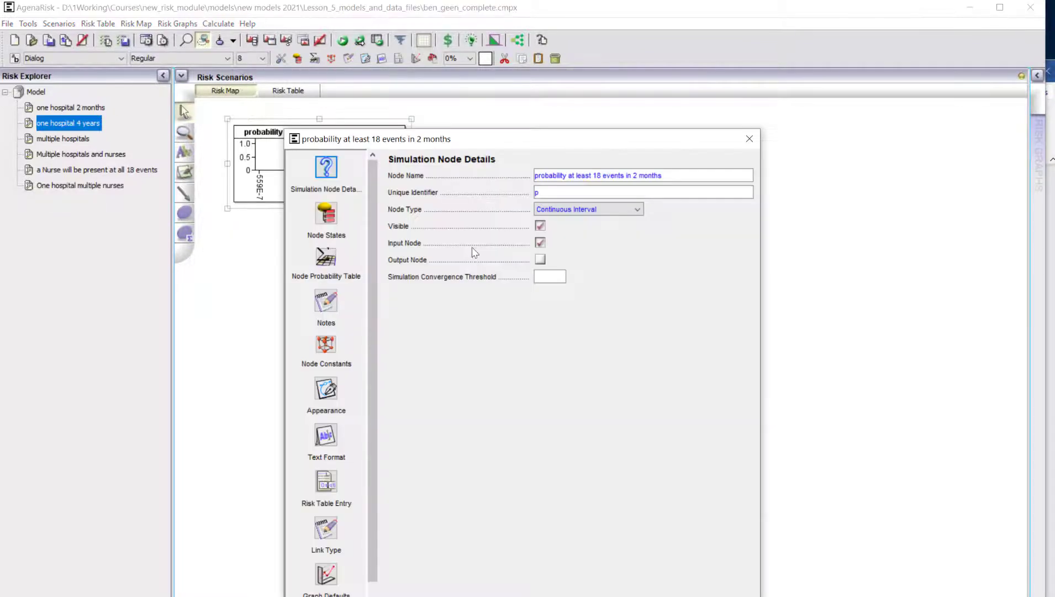
pyautogui.moveTo(335, 535)
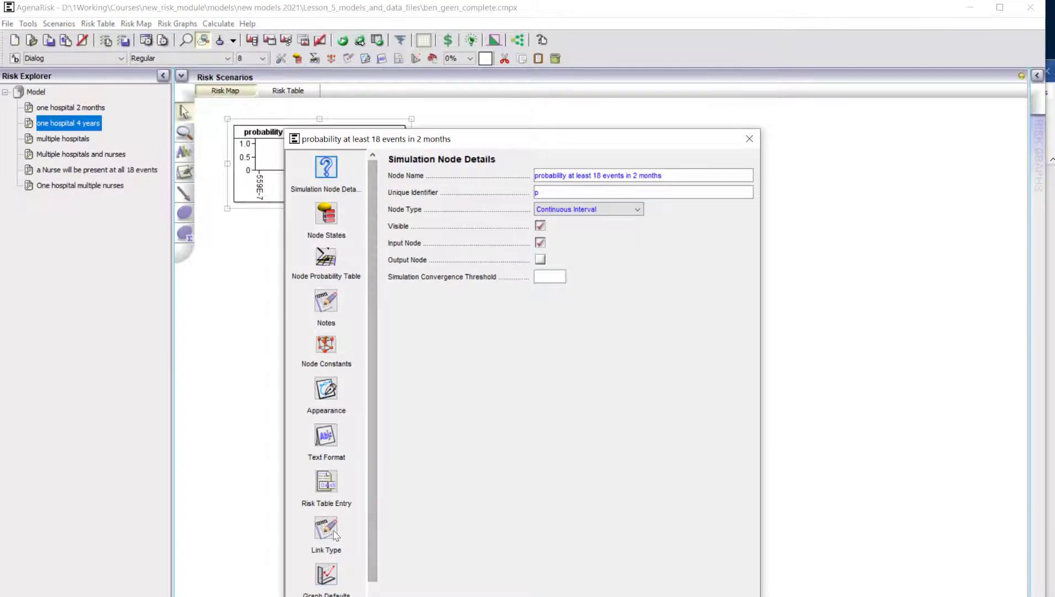
pyautogui.click(326, 531)
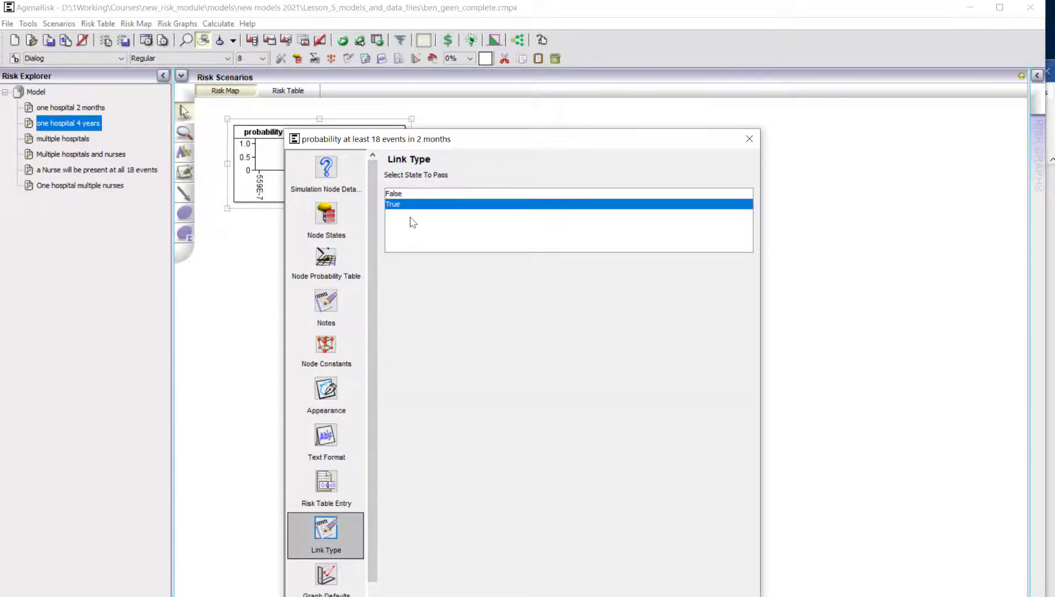
pyautogui.moveTo(749, 139)
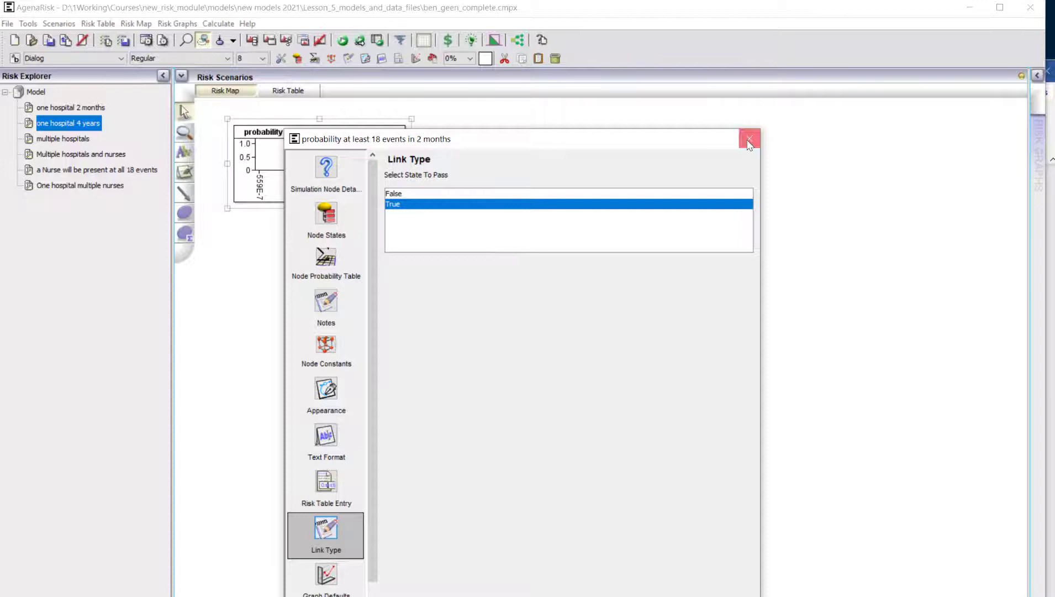
pyautogui.click(749, 139)
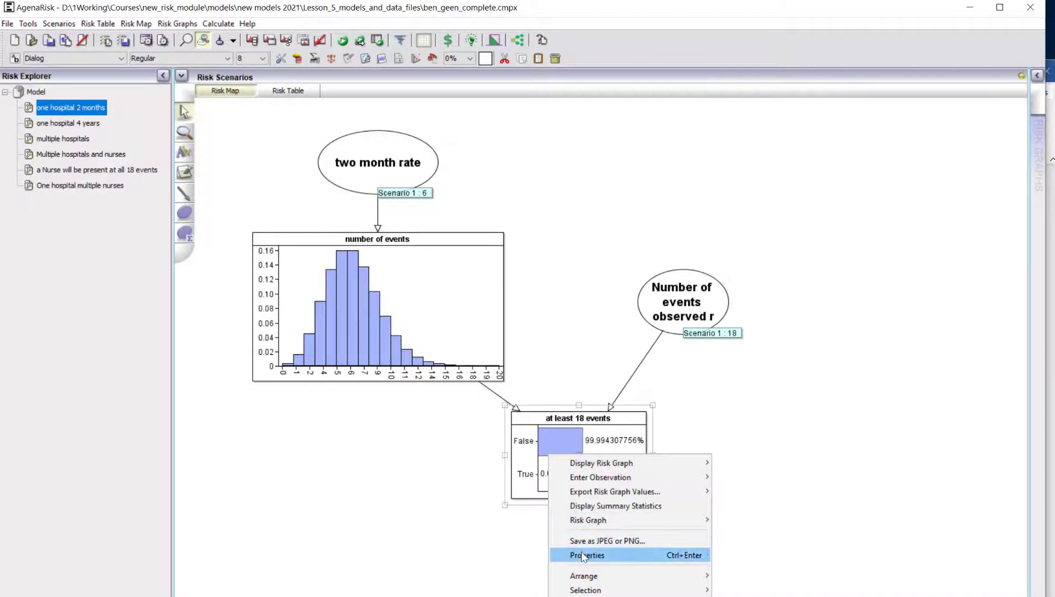
pyautogui.click(587, 554)
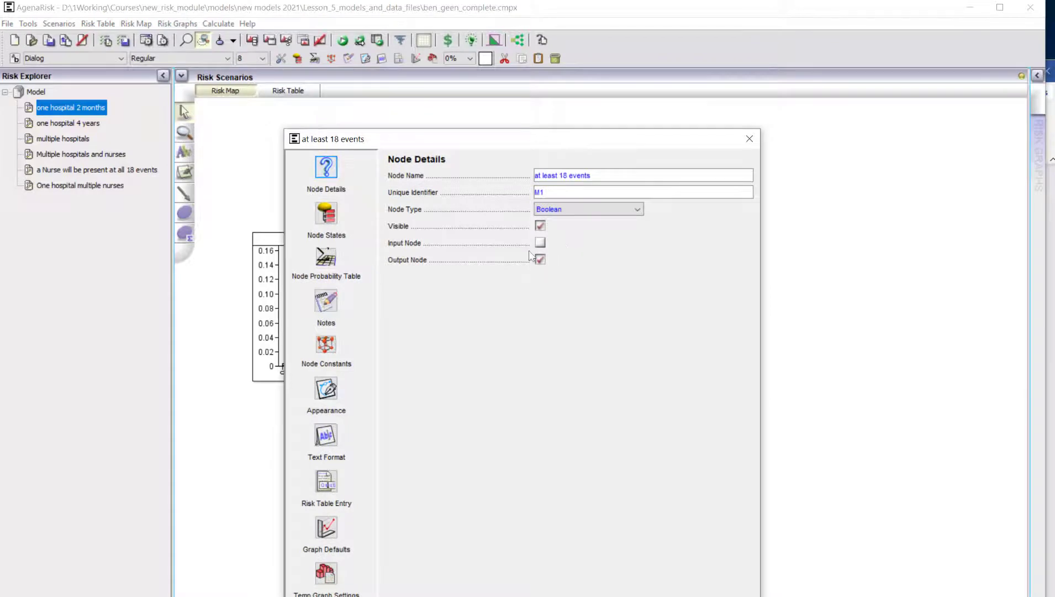
pyautogui.click(749, 138)
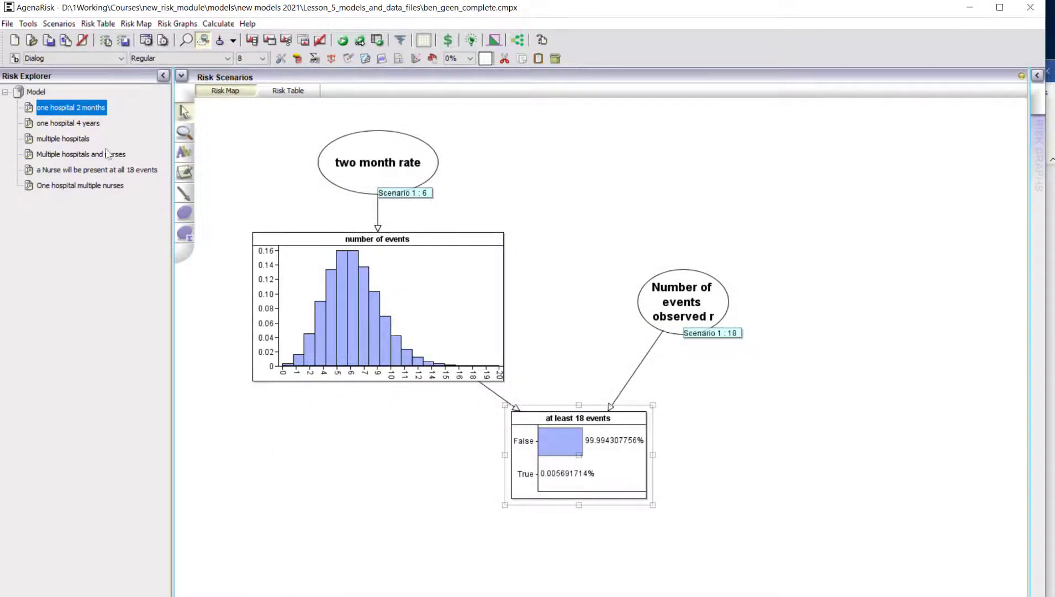
# Return to the one hospital 4 years fragment to inspect number of times event occurs.
pyautogui.click(67, 123)
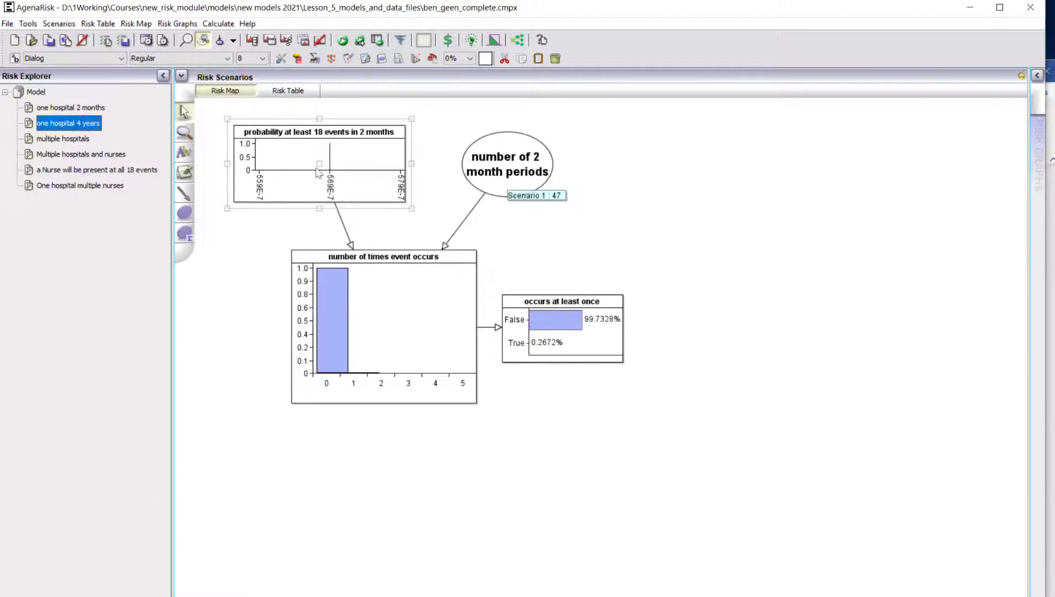
pyautogui.moveTo(370, 197)
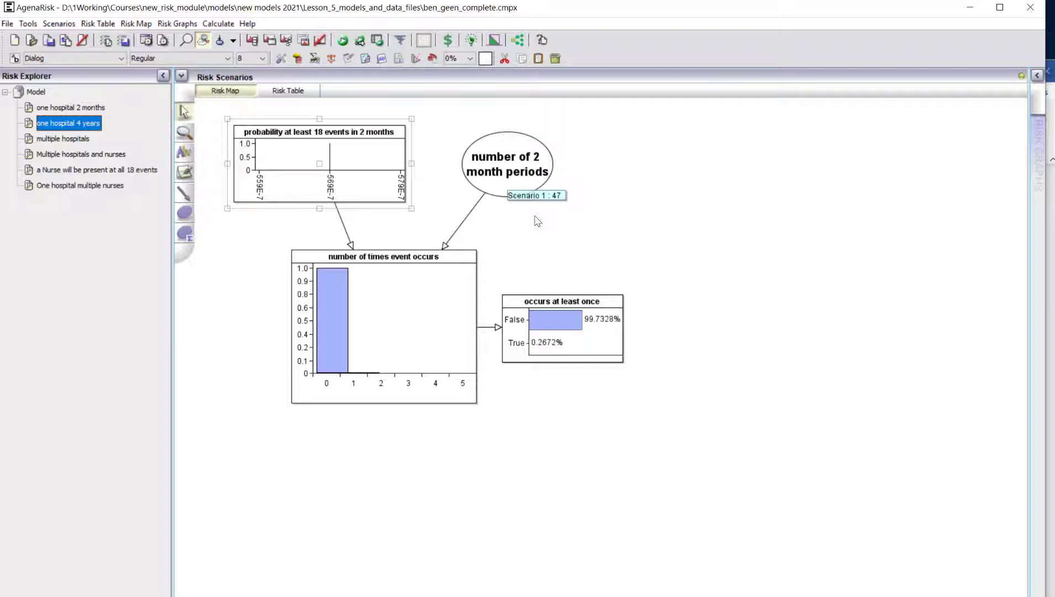
pyautogui.moveTo(341, 225)
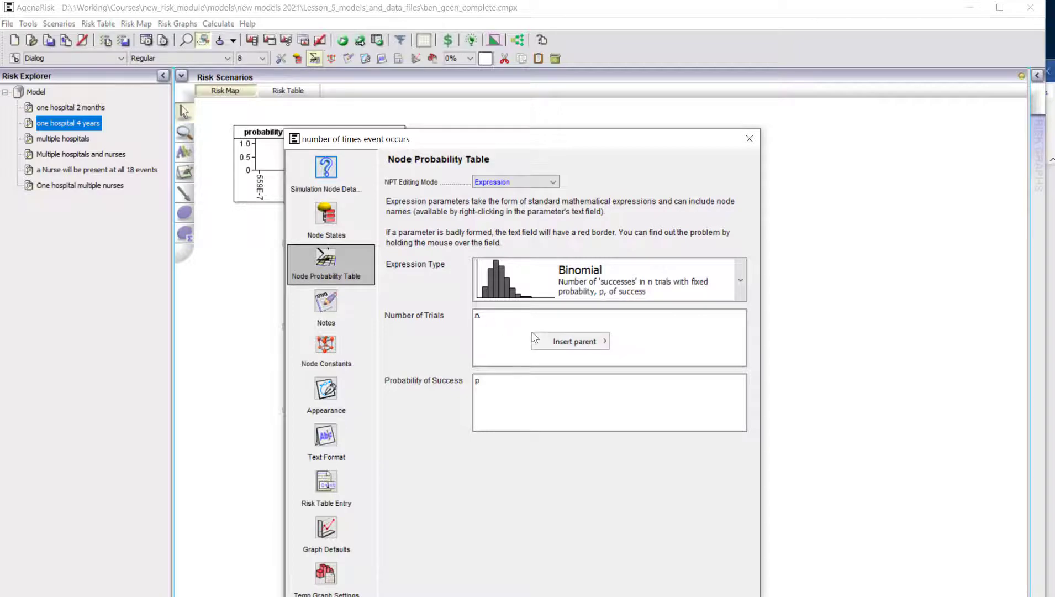
# Dismiss the Insert parent popup and close the Binomial node's properties.
pyautogui.click(573, 341)
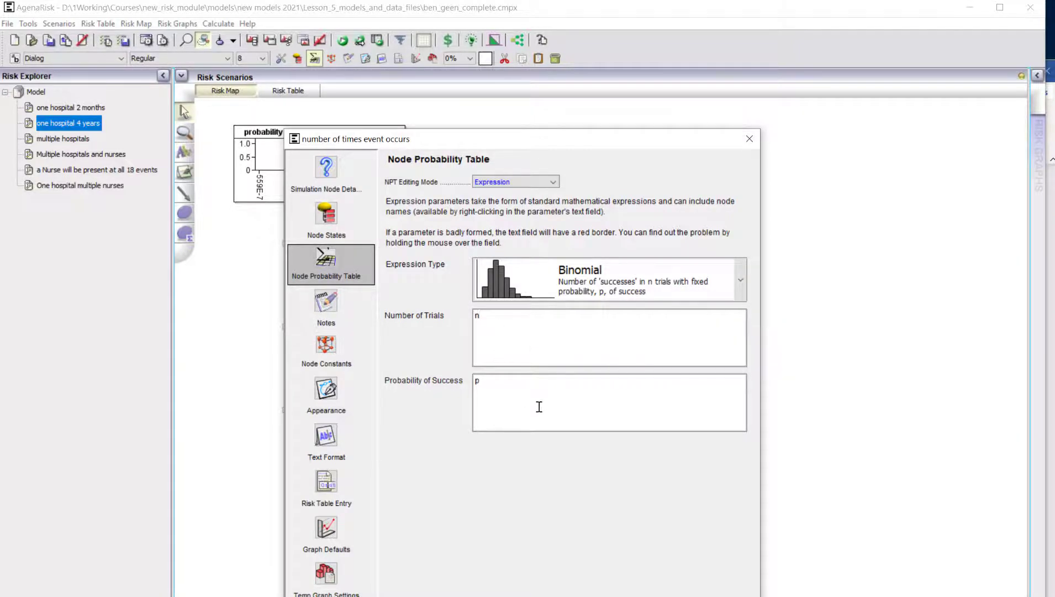
pyautogui.moveTo(759, 117)
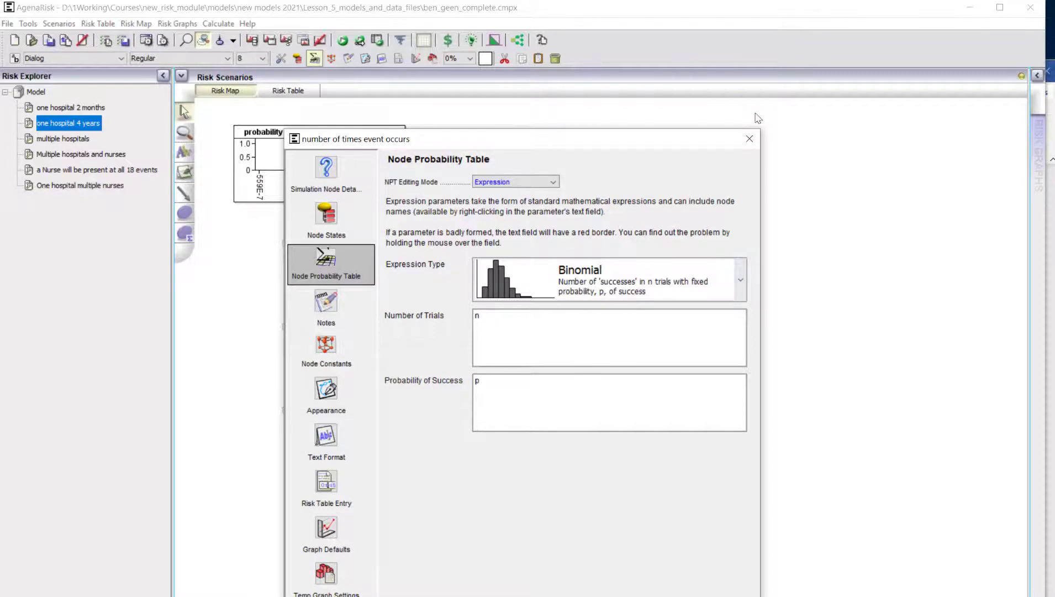
pyautogui.click(750, 138)
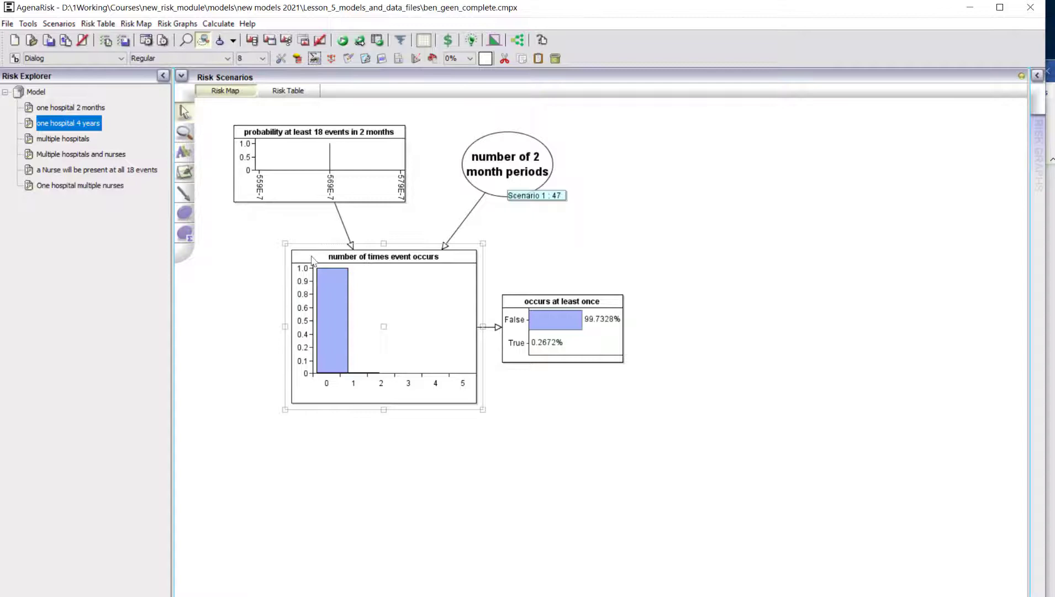
pyautogui.moveTo(368, 441)
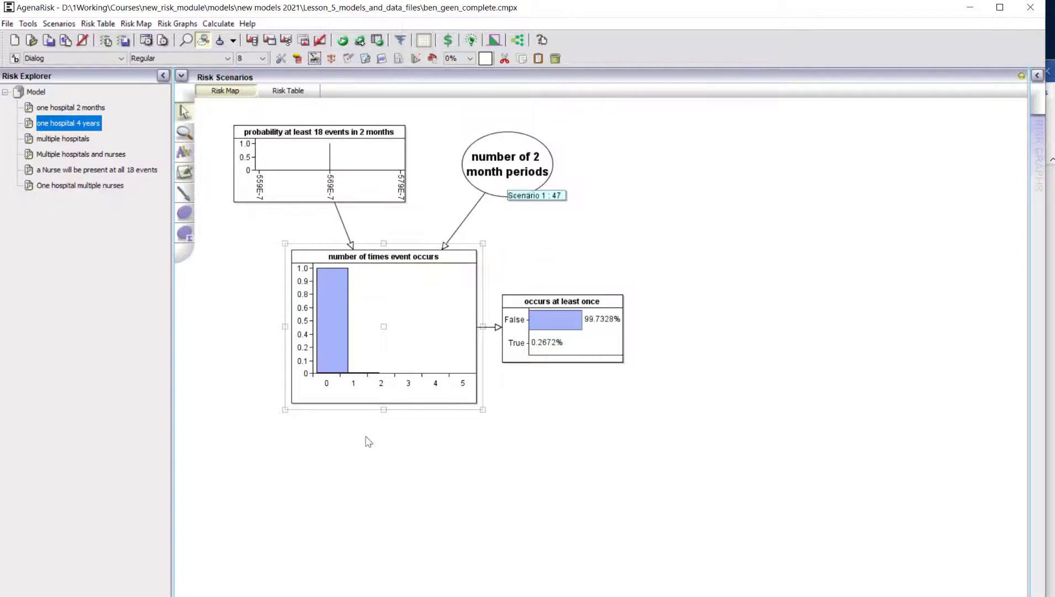
pyautogui.moveTo(568, 410)
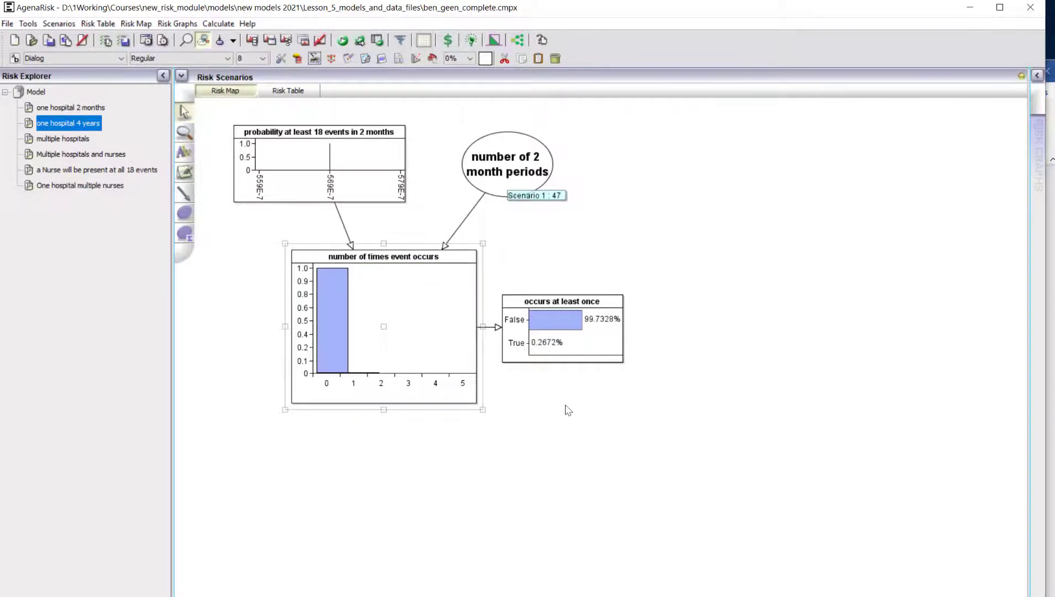
pyautogui.moveTo(566, 383)
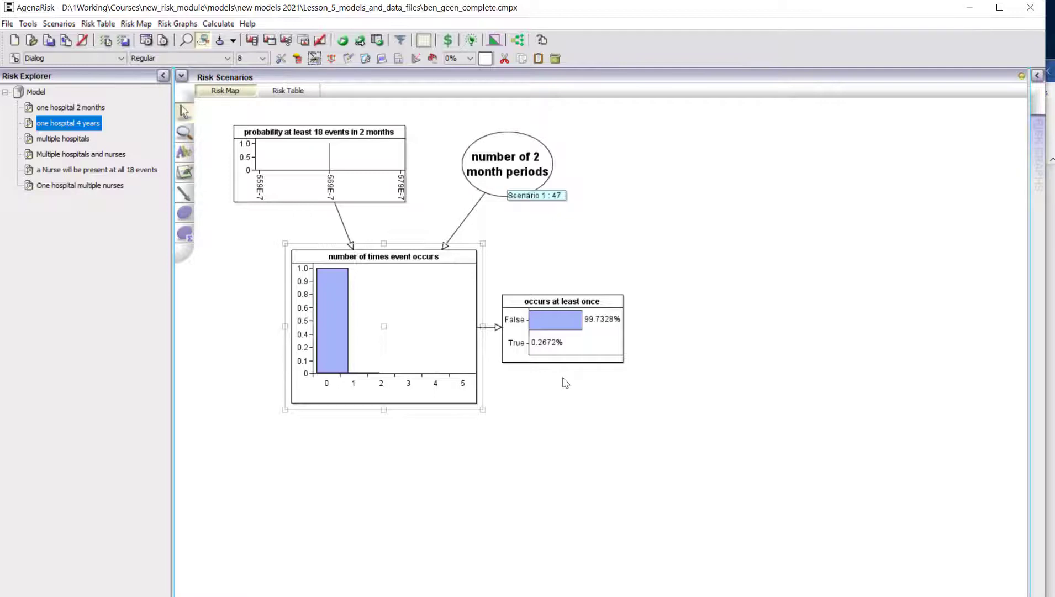
pyautogui.click(62, 138)
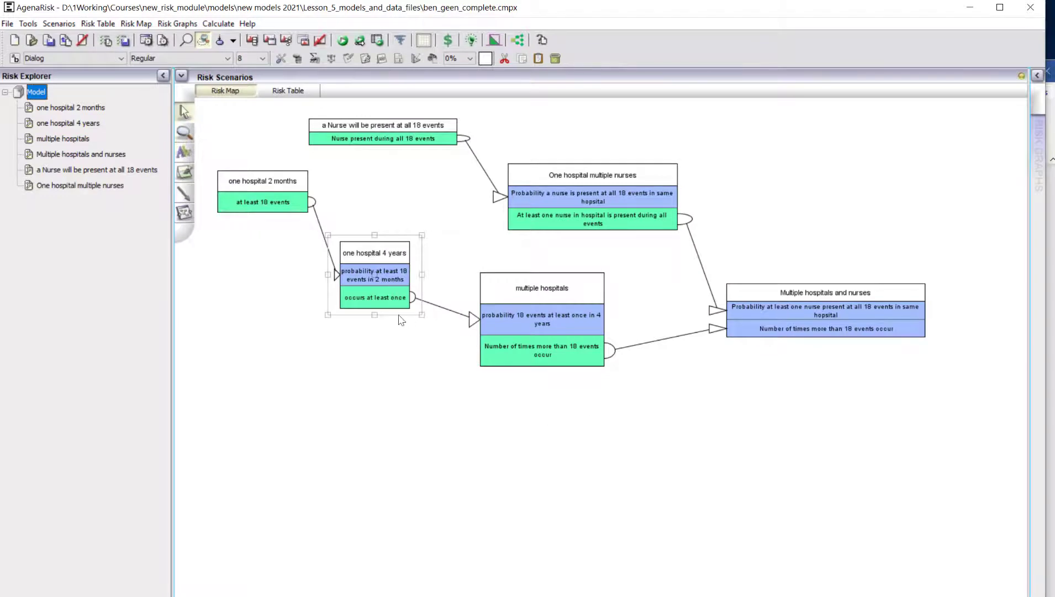
pyautogui.moveTo(342, 311)
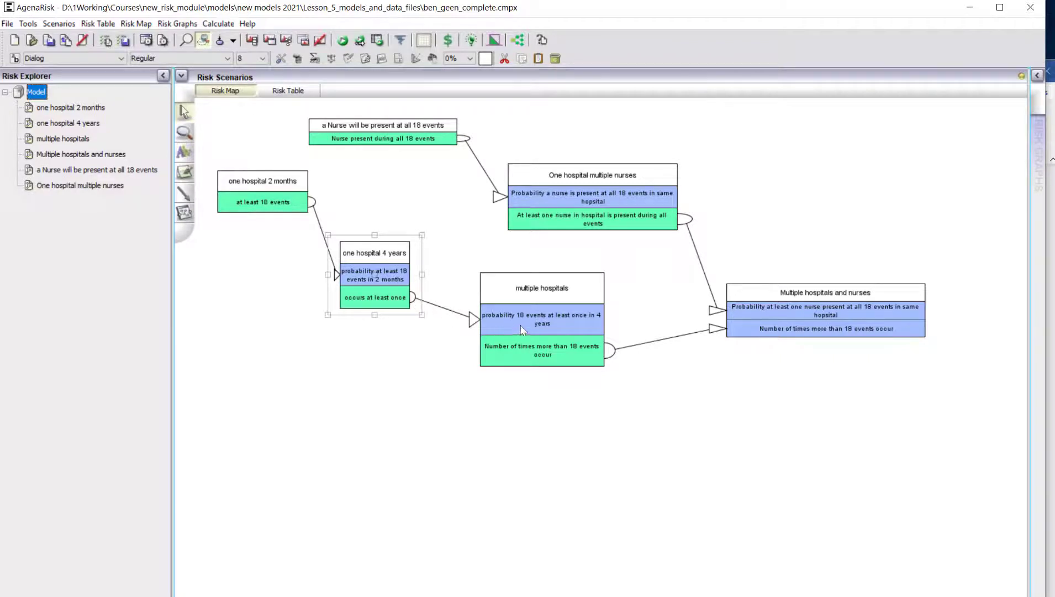
pyautogui.click(63, 139)
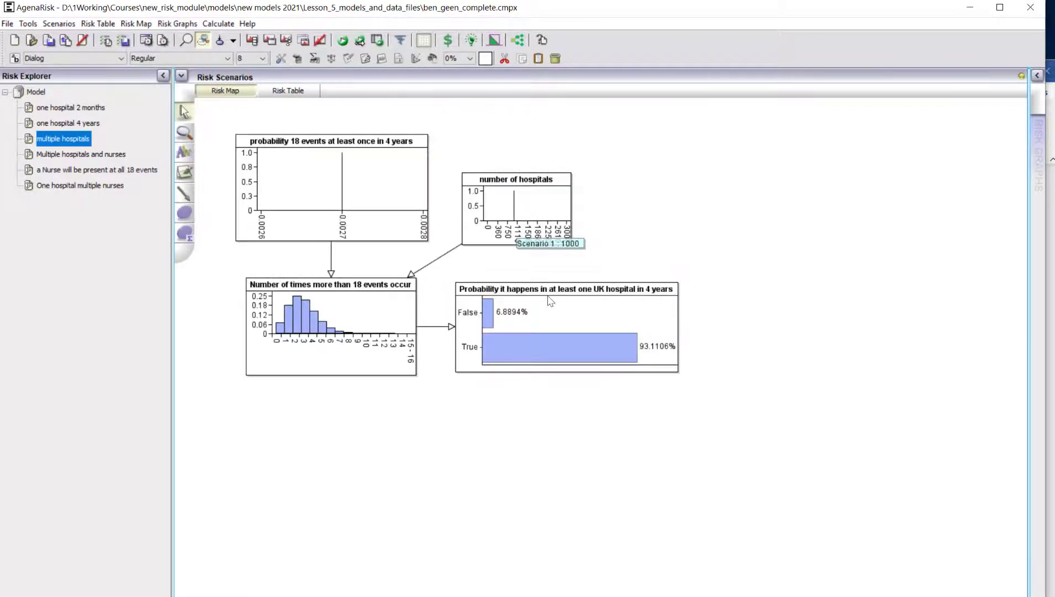
pyautogui.moveTo(344, 211)
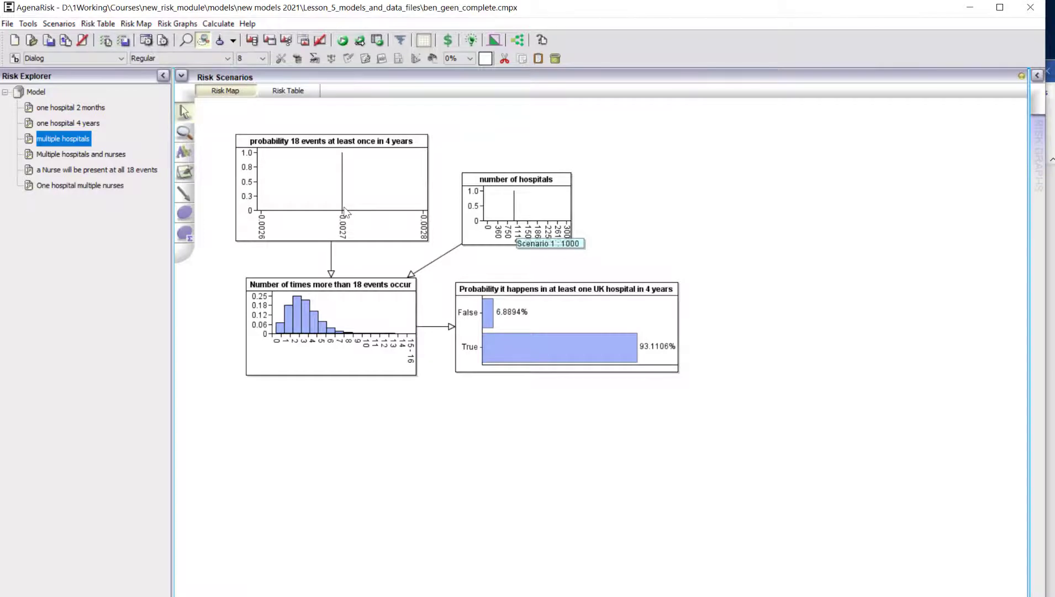
pyautogui.moveTo(471, 483)
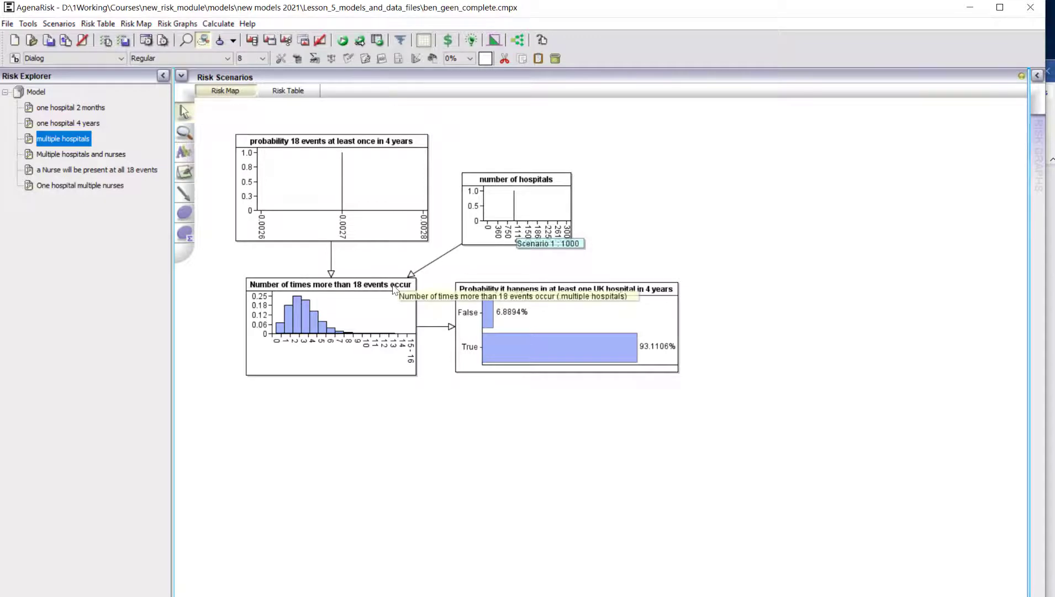
pyautogui.moveTo(537, 428)
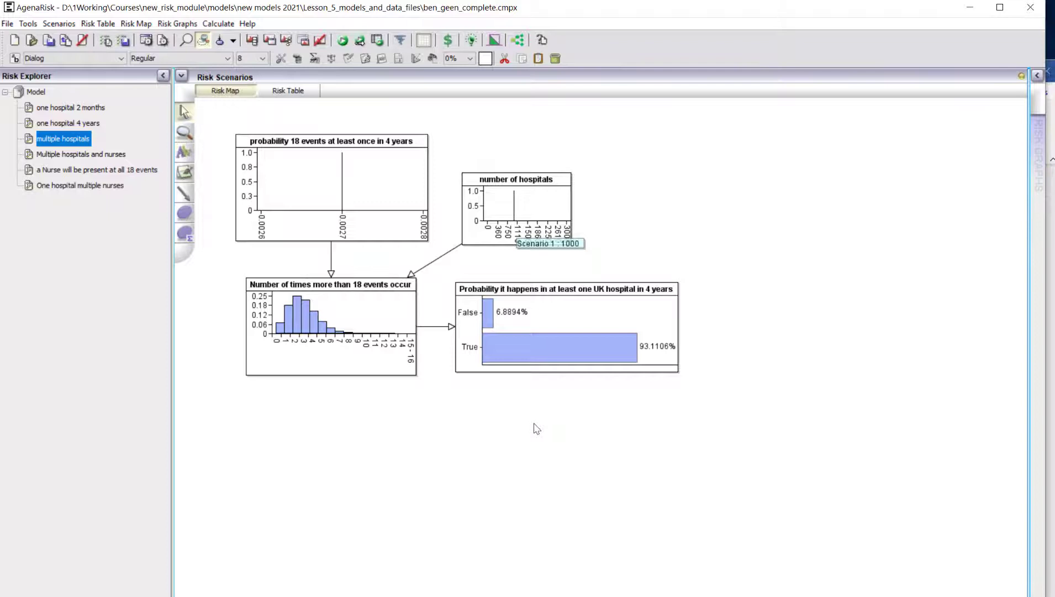
pyautogui.moveTo(510, 378)
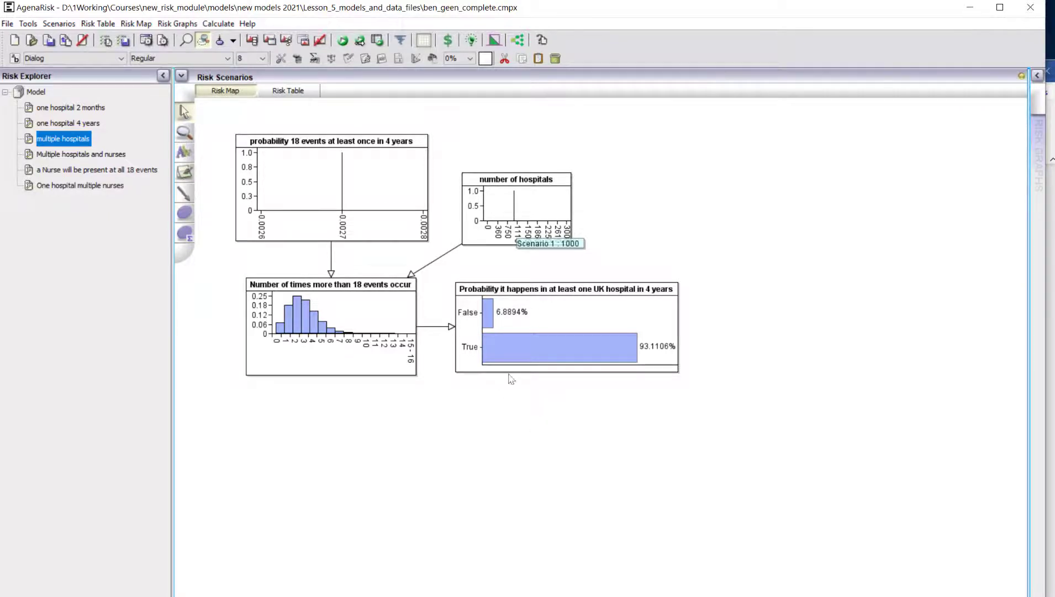
pyautogui.moveTo(548, 424)
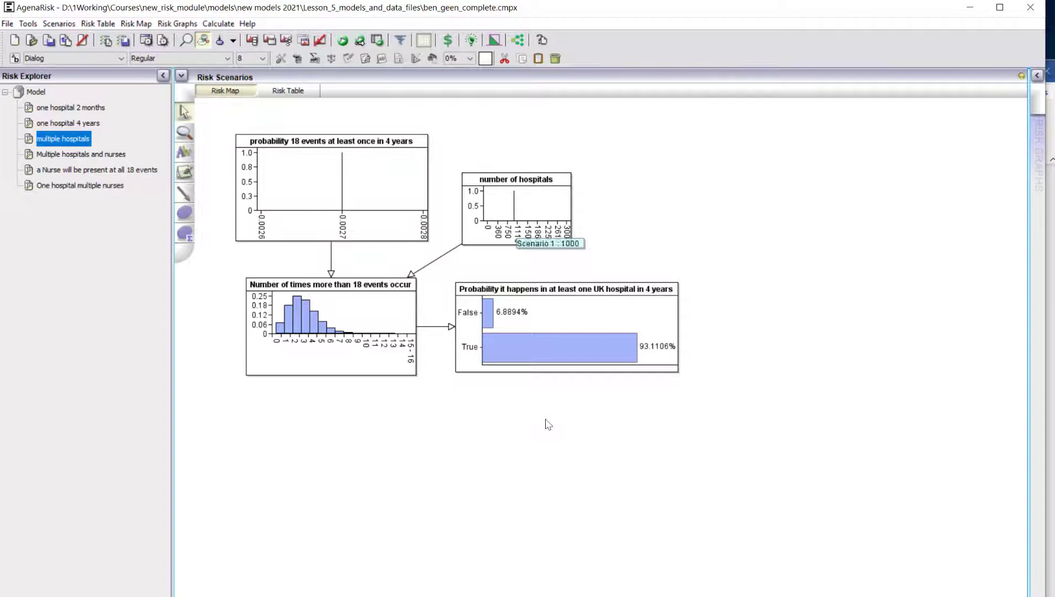
pyautogui.click(36, 91)
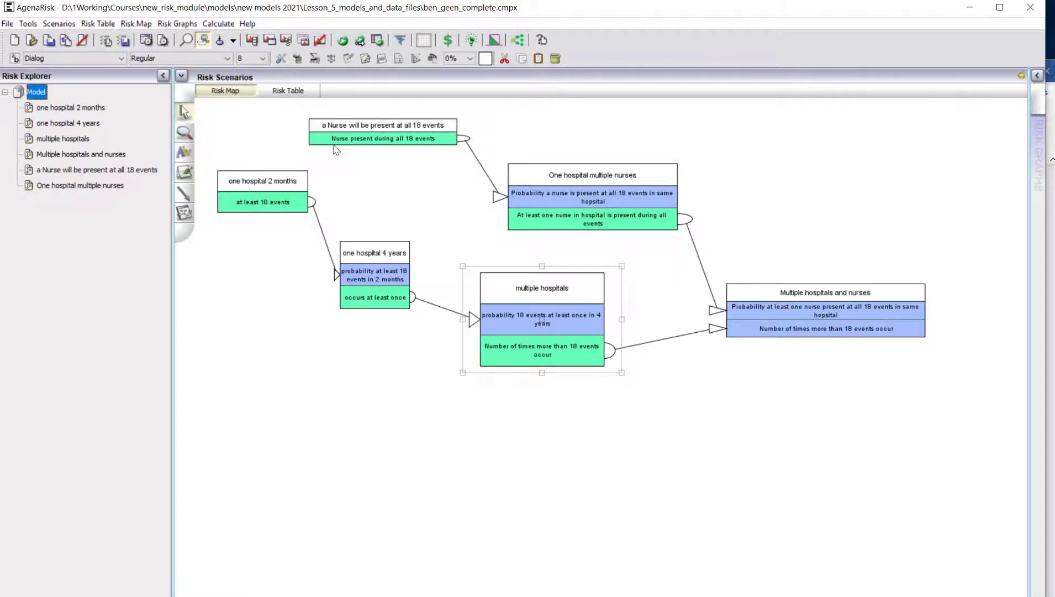
# Inspect the nurse fragment's TNormal time-on-duty table, then open One hospital multiple nurses (3.913%).
pyautogui.click(97, 169)
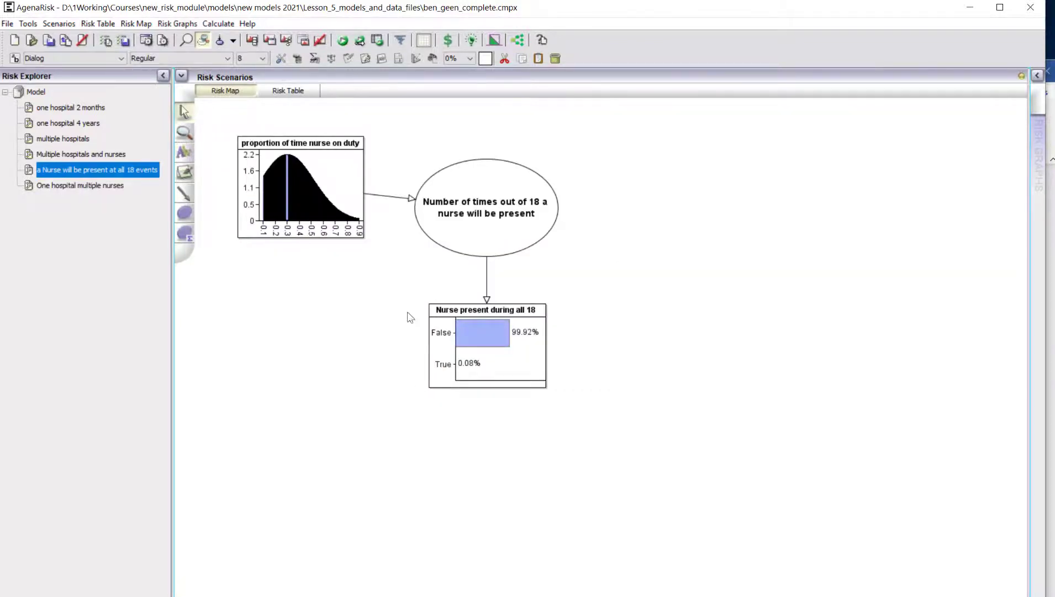
pyautogui.moveTo(300, 208)
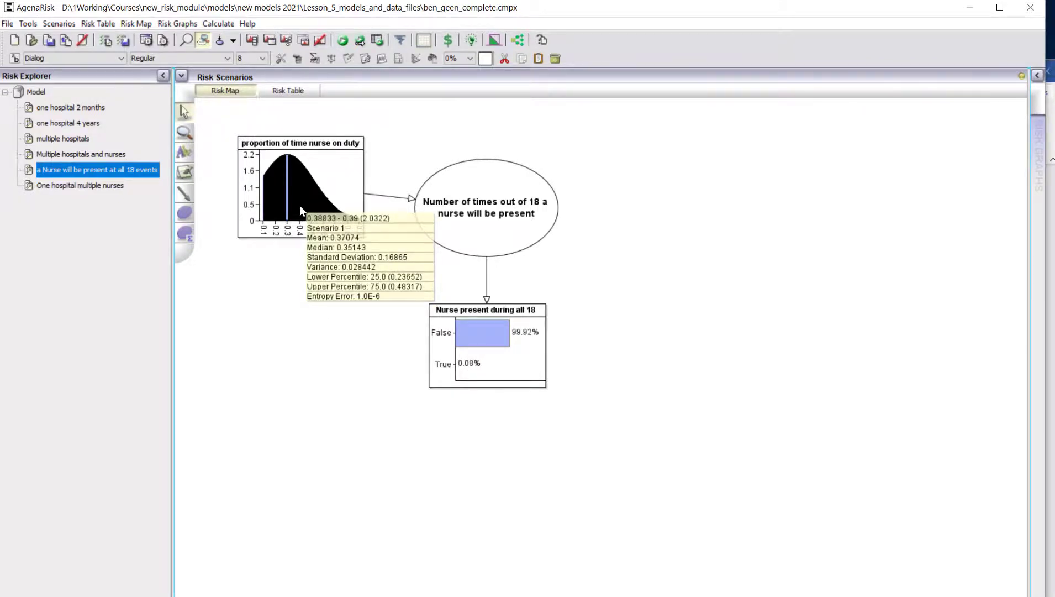
pyautogui.doubleClick(300, 188)
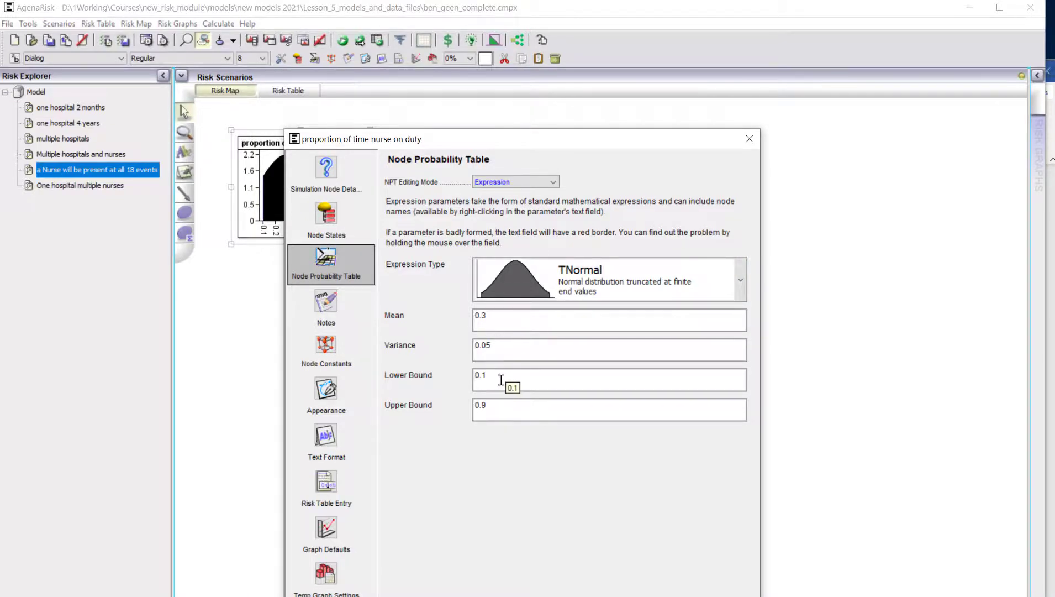
pyautogui.moveTo(509, 340)
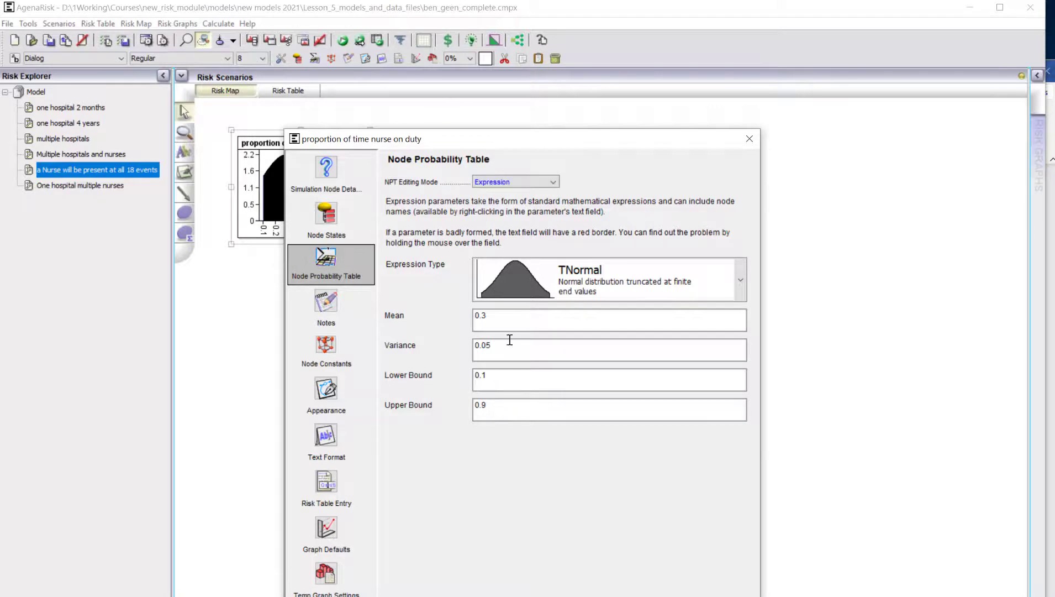
pyautogui.click(750, 138)
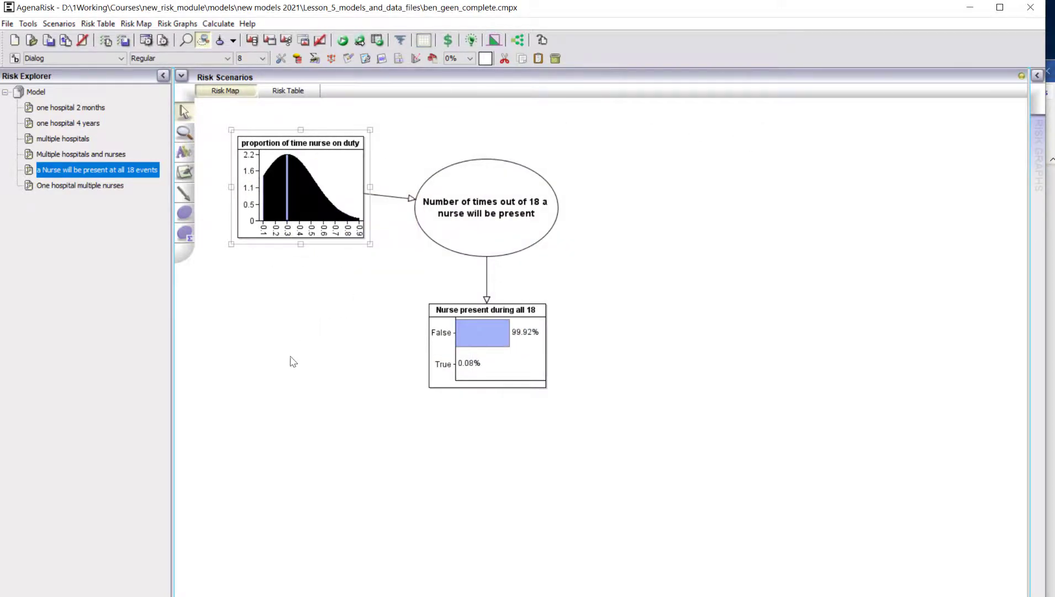
pyautogui.moveTo(375, 356)
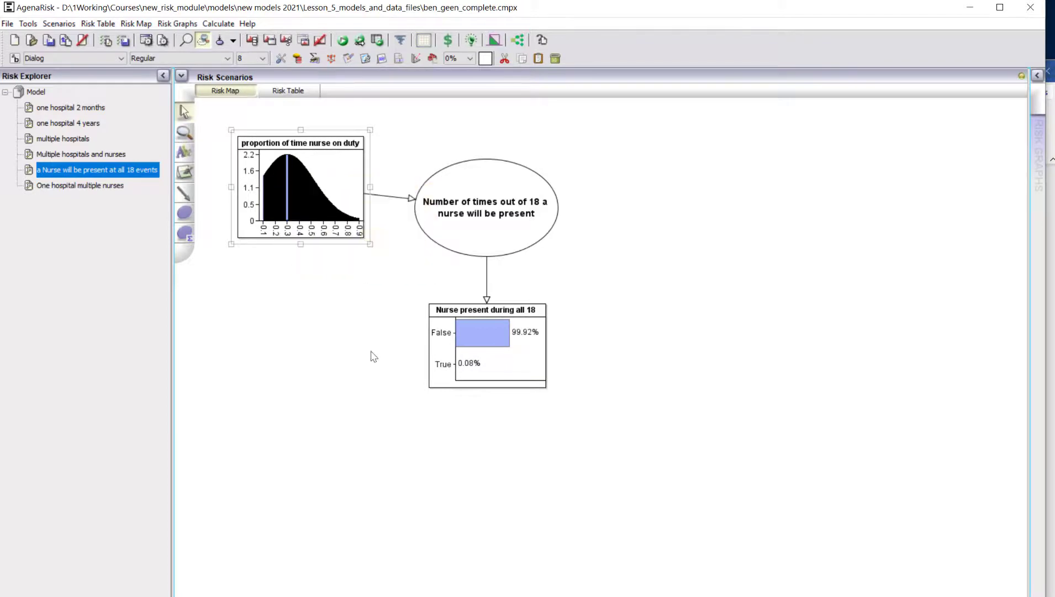
pyautogui.moveTo(302, 257)
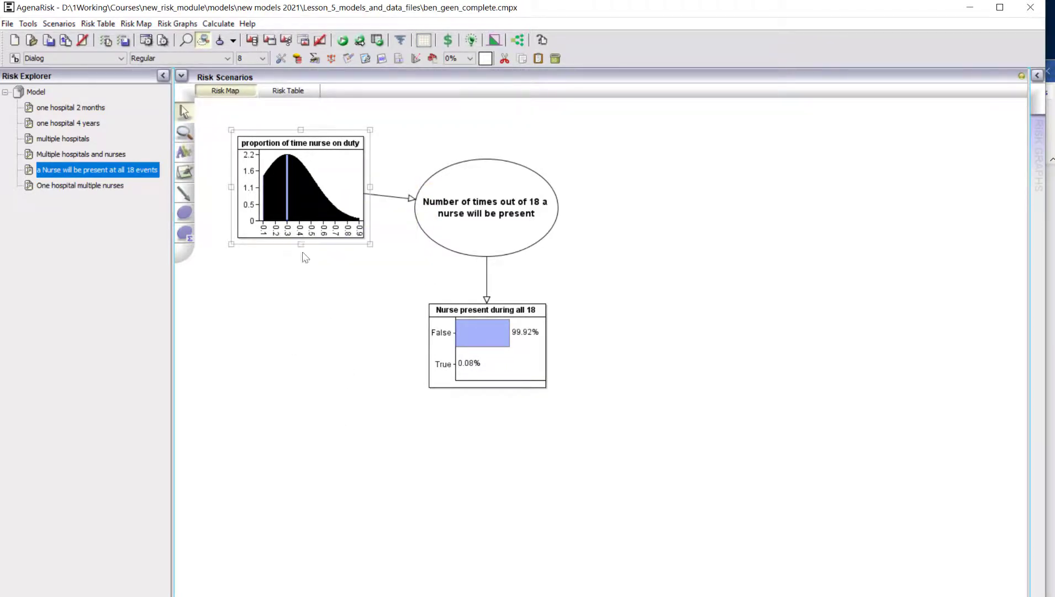
pyautogui.moveTo(316, 296)
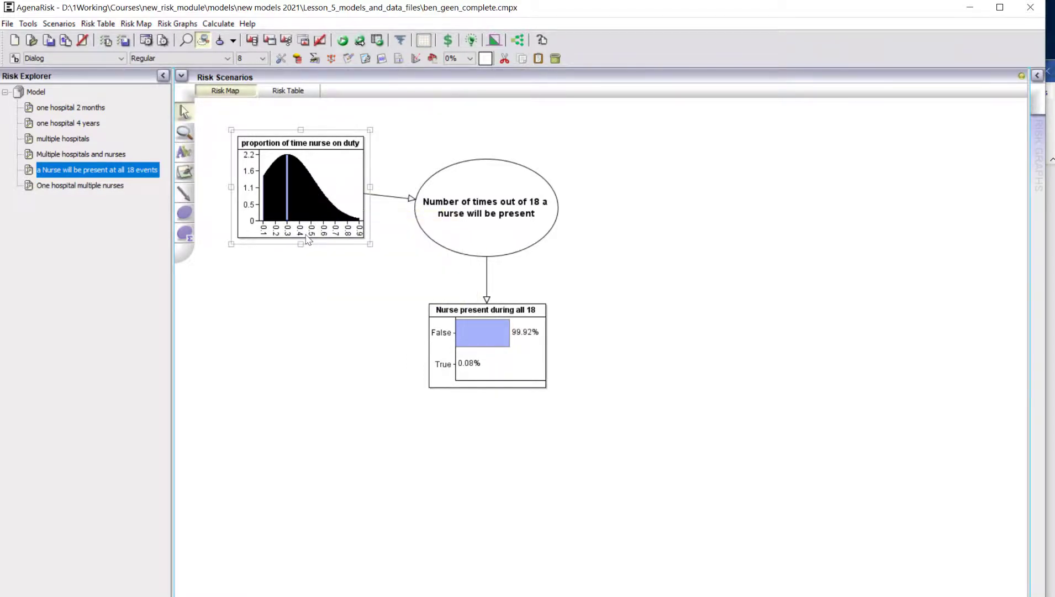
pyautogui.moveTo(460, 316)
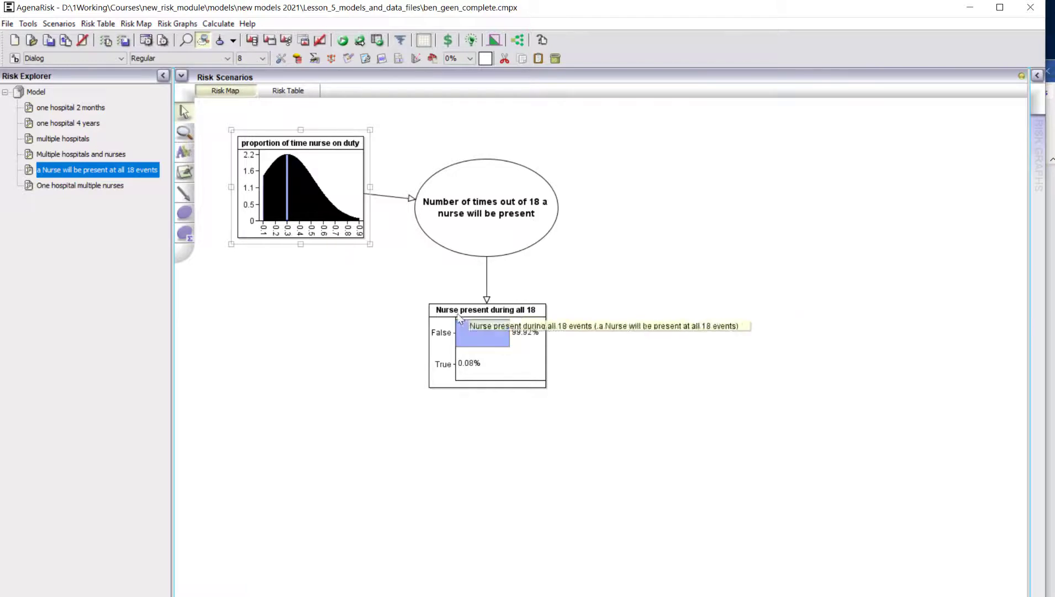
pyautogui.moveTo(401, 422)
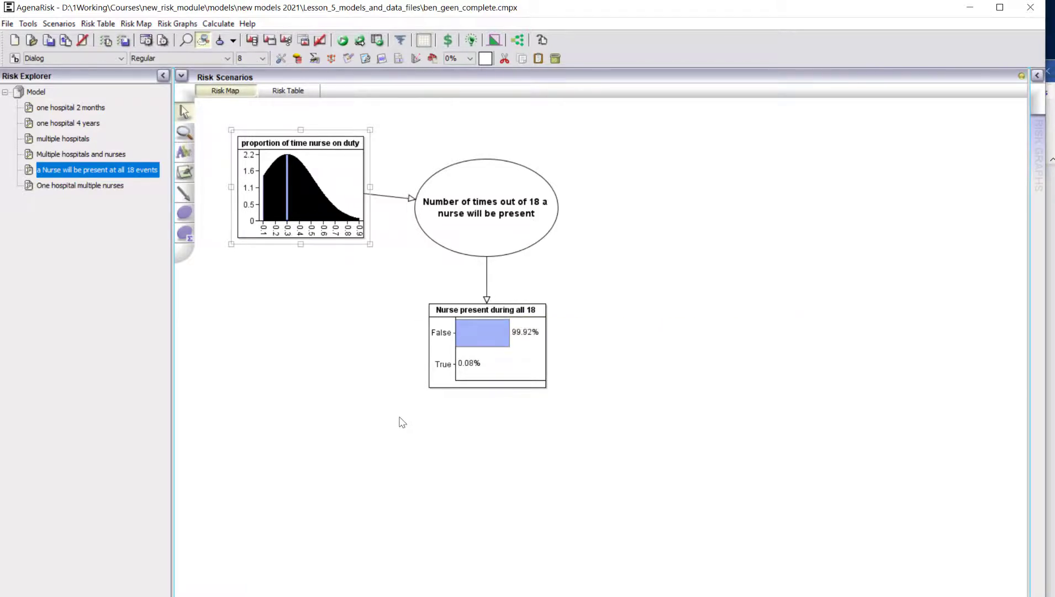
pyautogui.moveTo(463, 390)
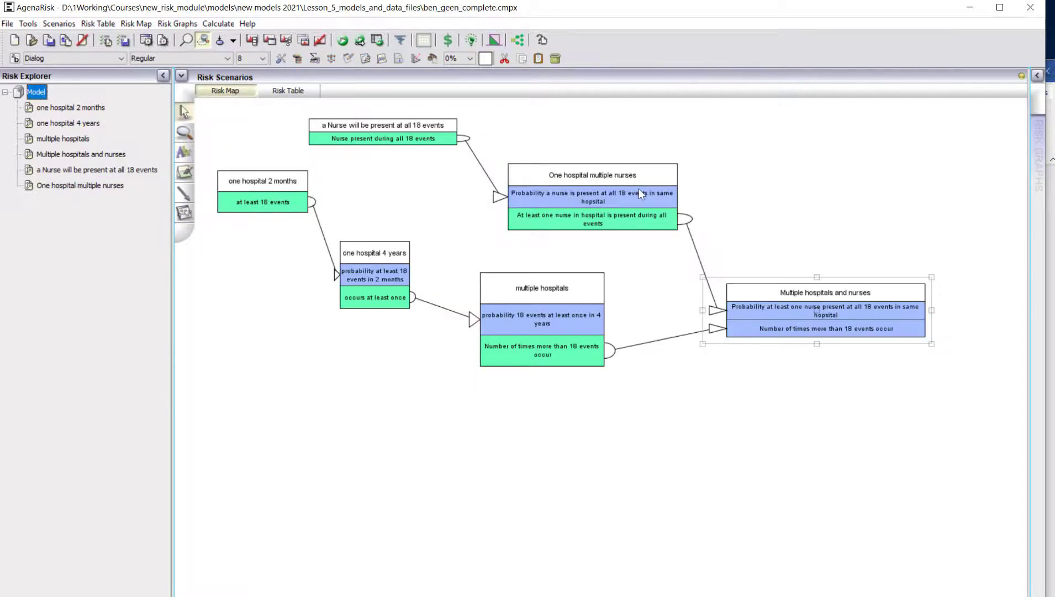
pyautogui.moveTo(623, 195)
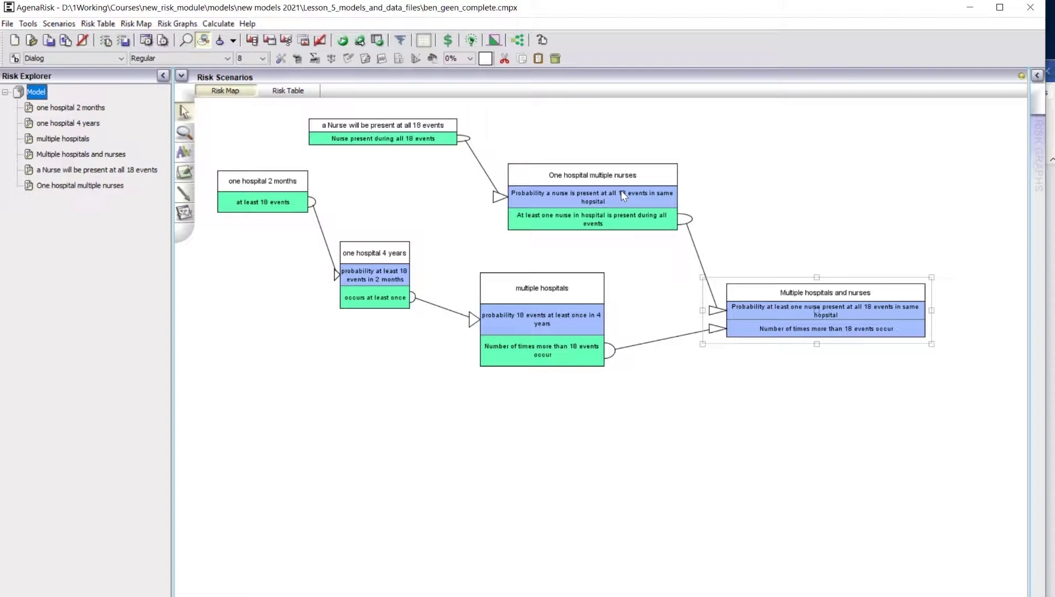
pyautogui.moveTo(660, 185)
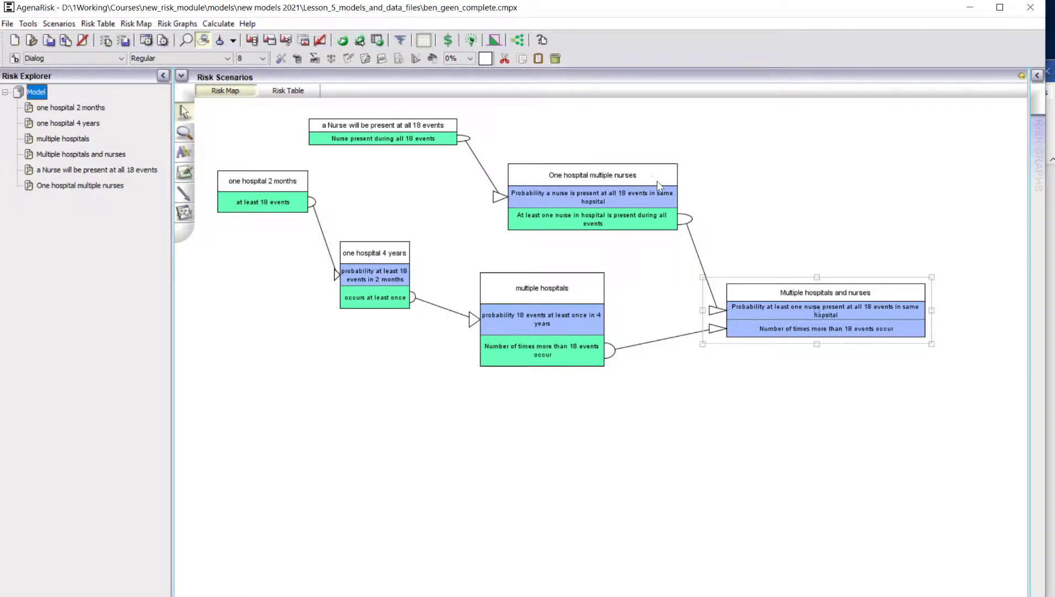
pyautogui.click(80, 186)
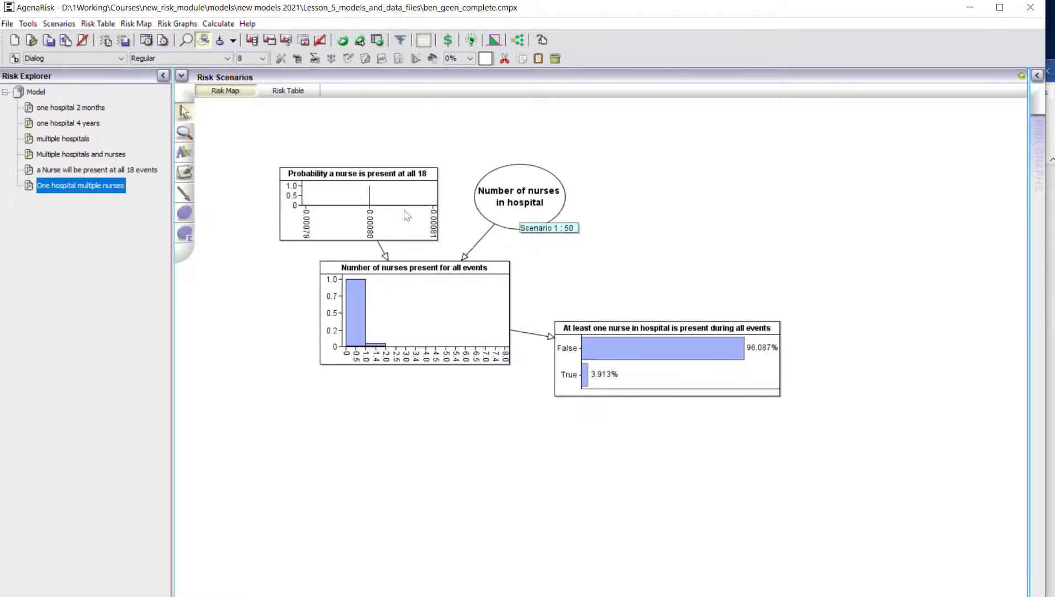
pyautogui.moveTo(280, 142)
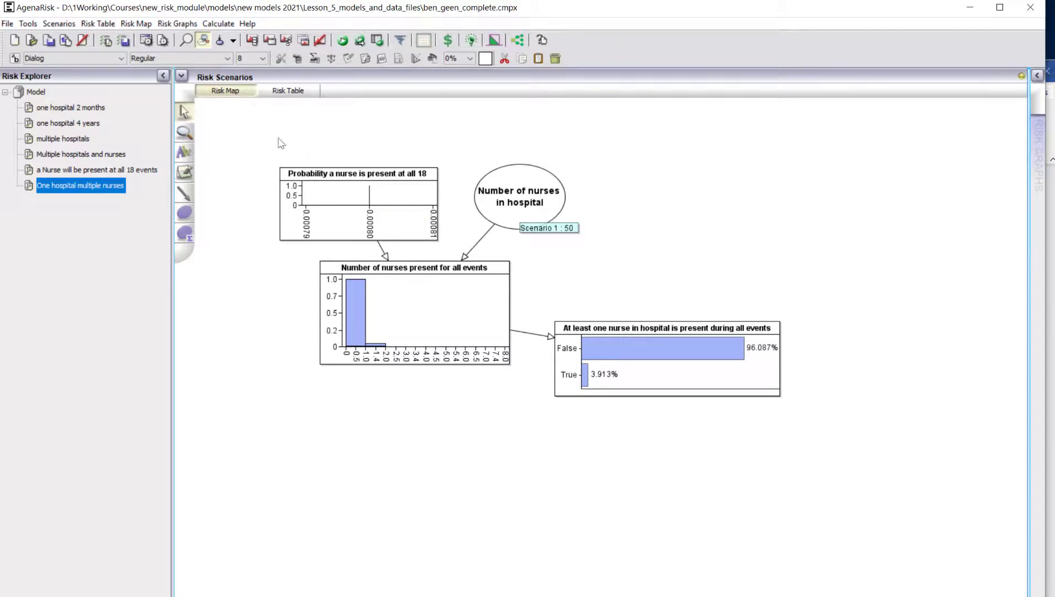
pyautogui.moveTo(633, 182)
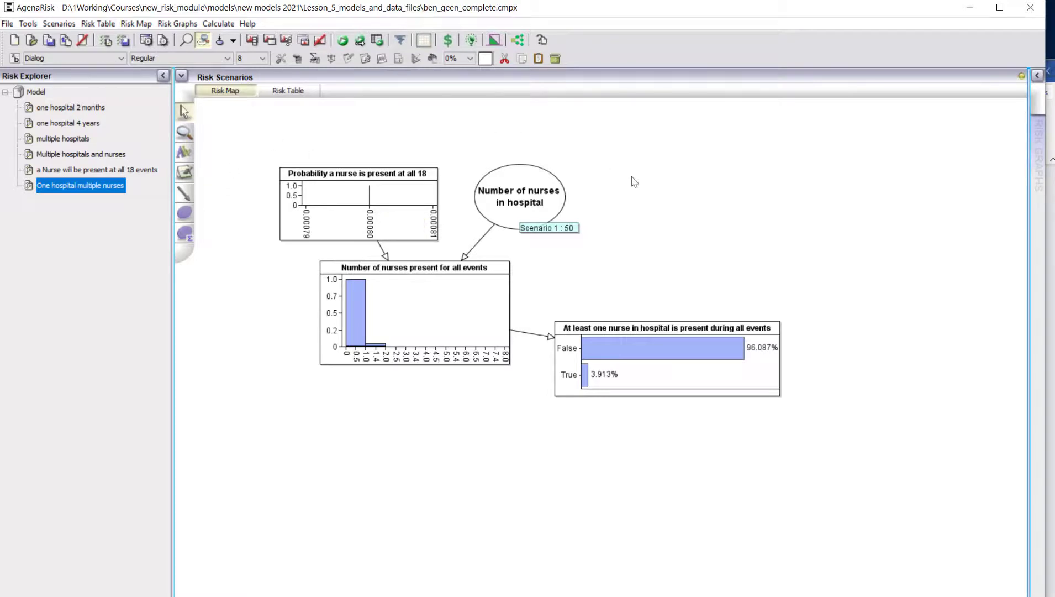
pyautogui.moveTo(442, 212)
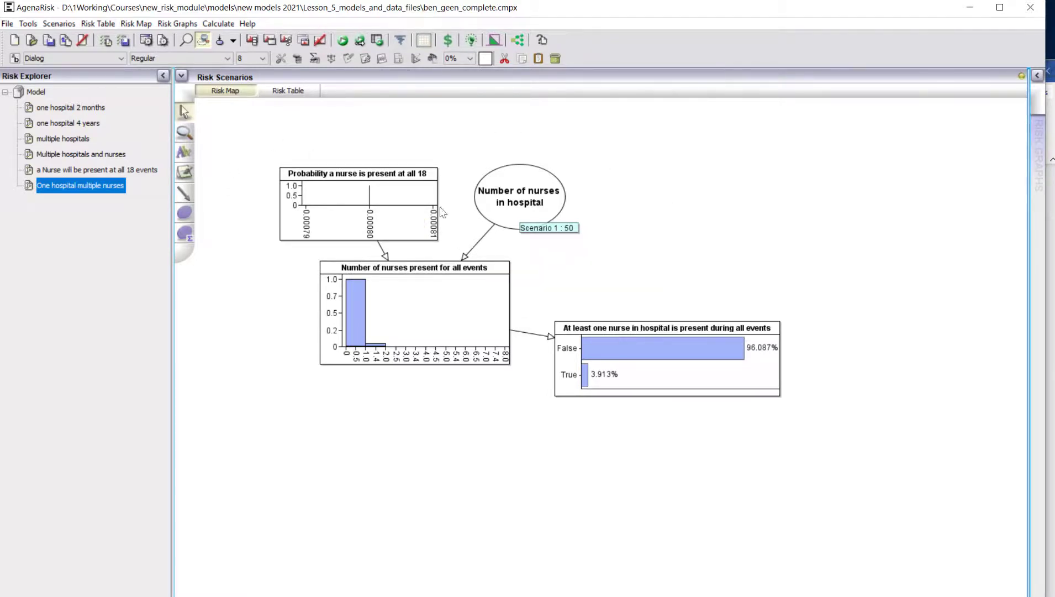
pyautogui.moveTo(587, 207)
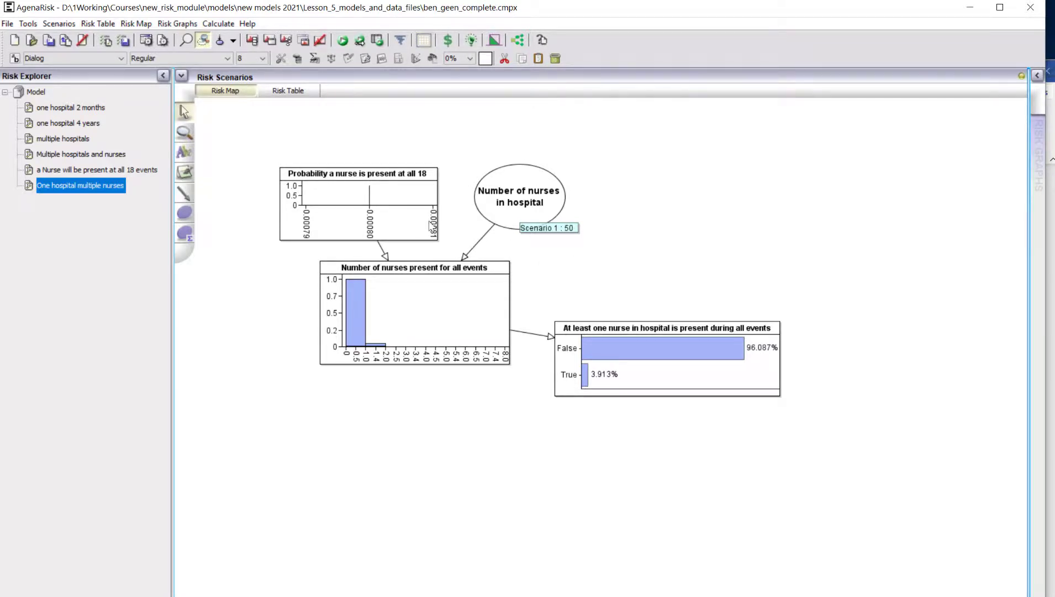
pyautogui.moveTo(457, 170)
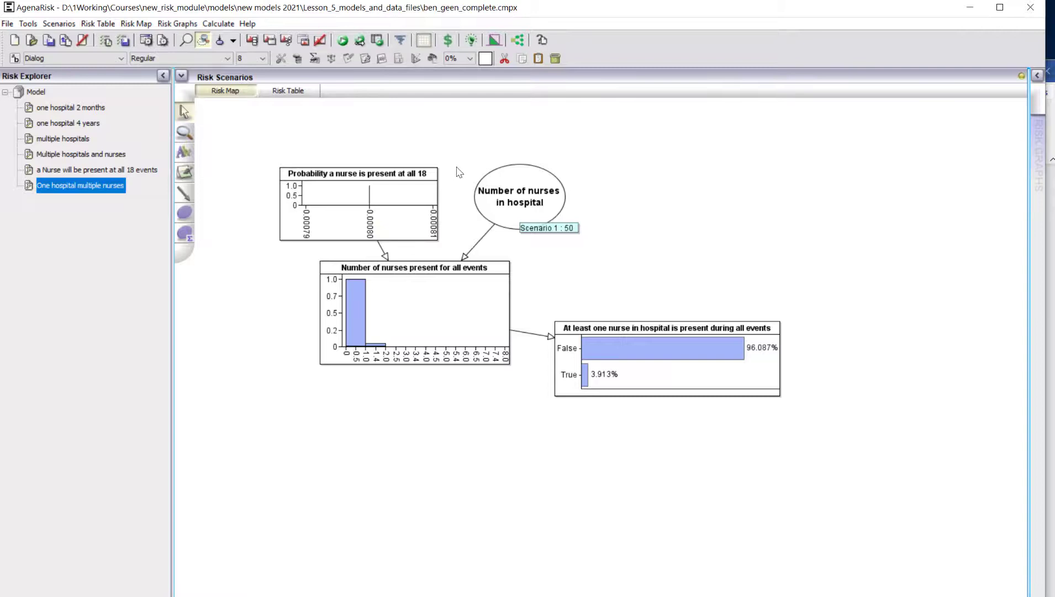
pyautogui.moveTo(584, 182)
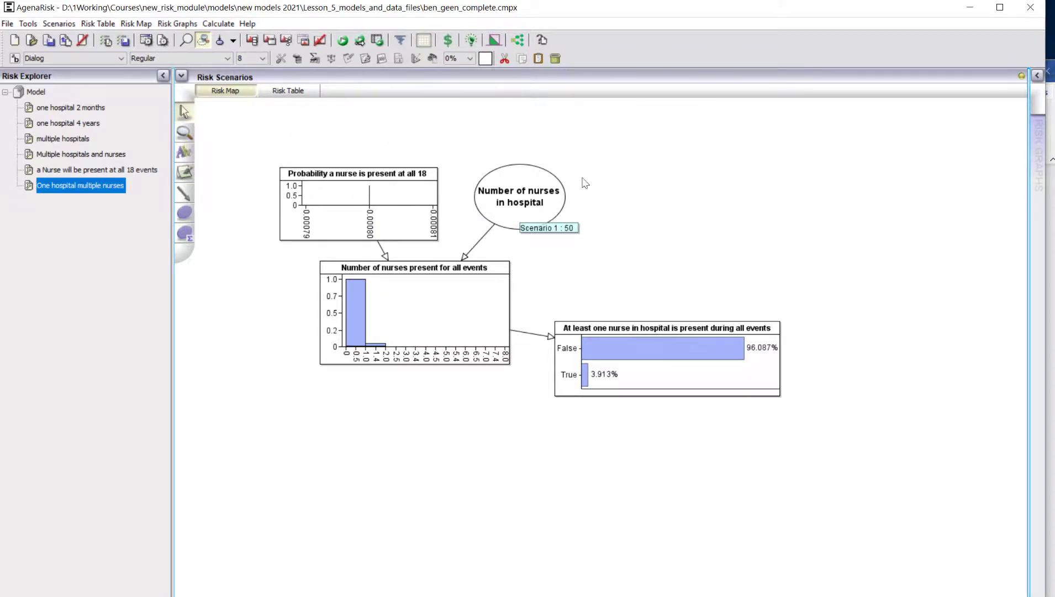
pyautogui.moveTo(618, 235)
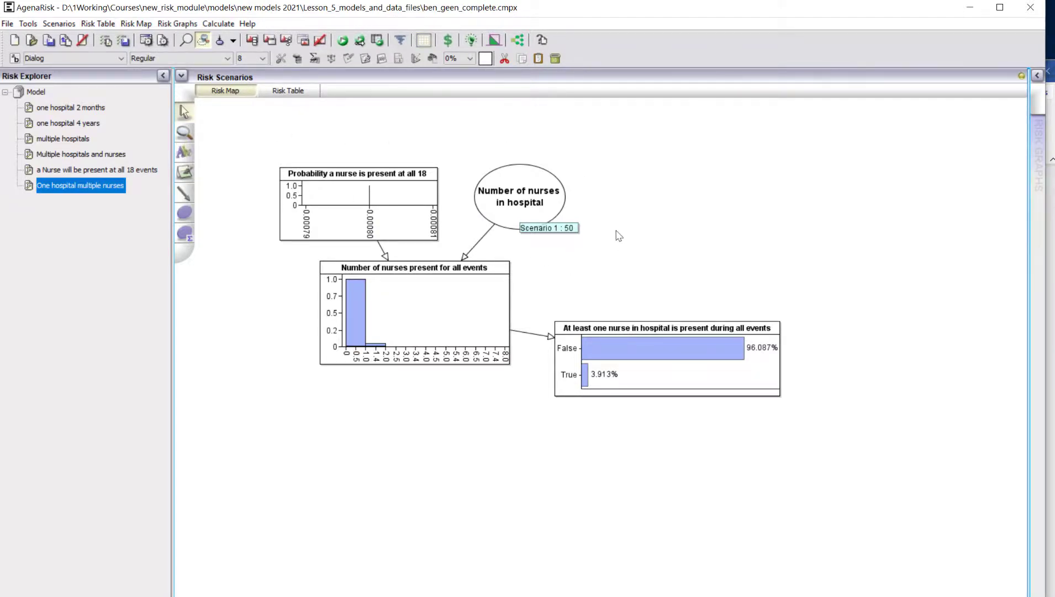
pyautogui.moveTo(422, 327)
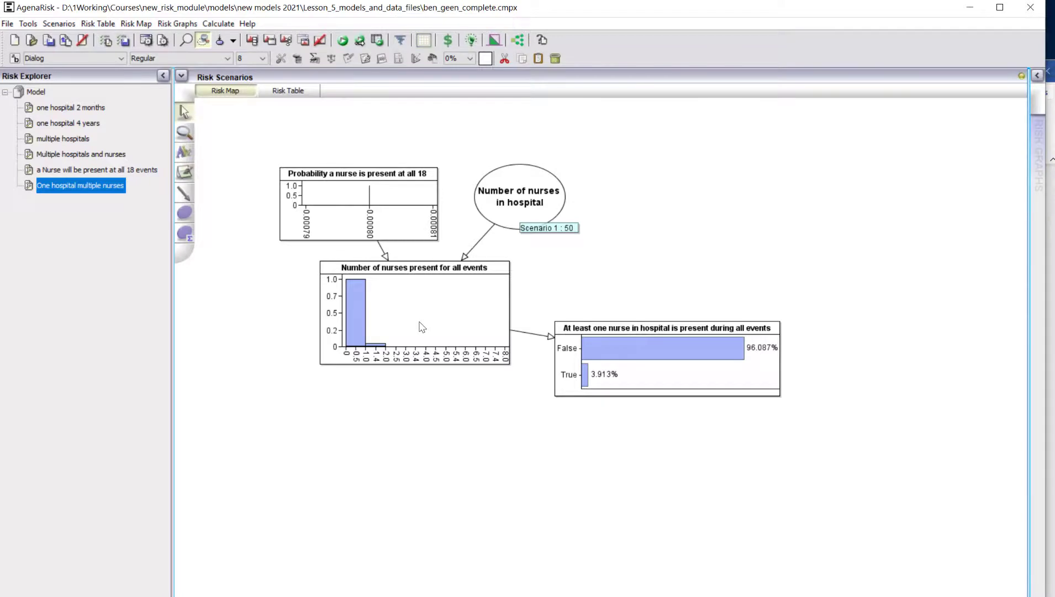
pyautogui.moveTo(626, 436)
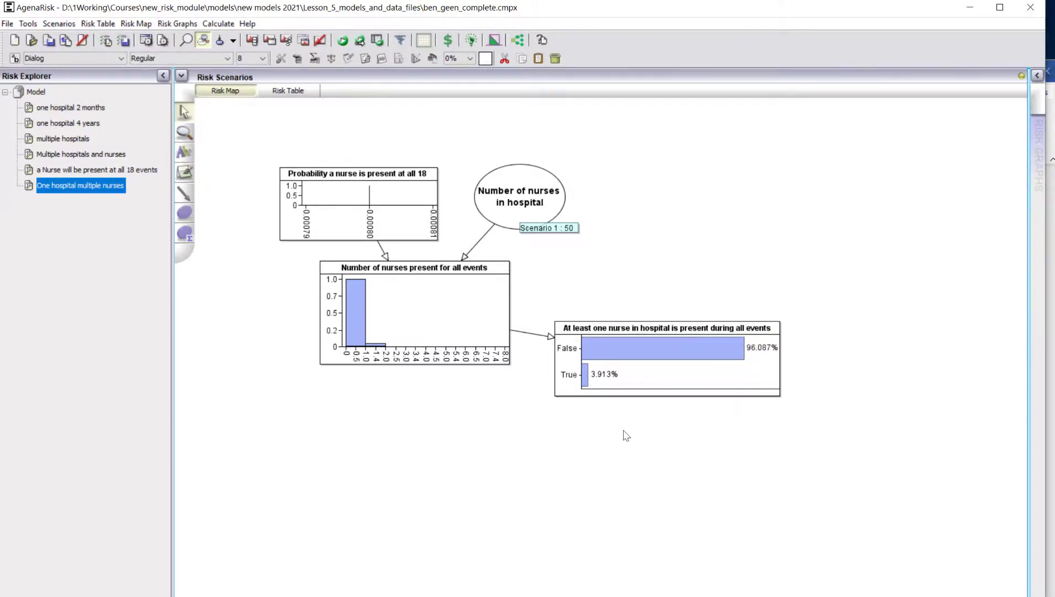
pyautogui.moveTo(617, 424)
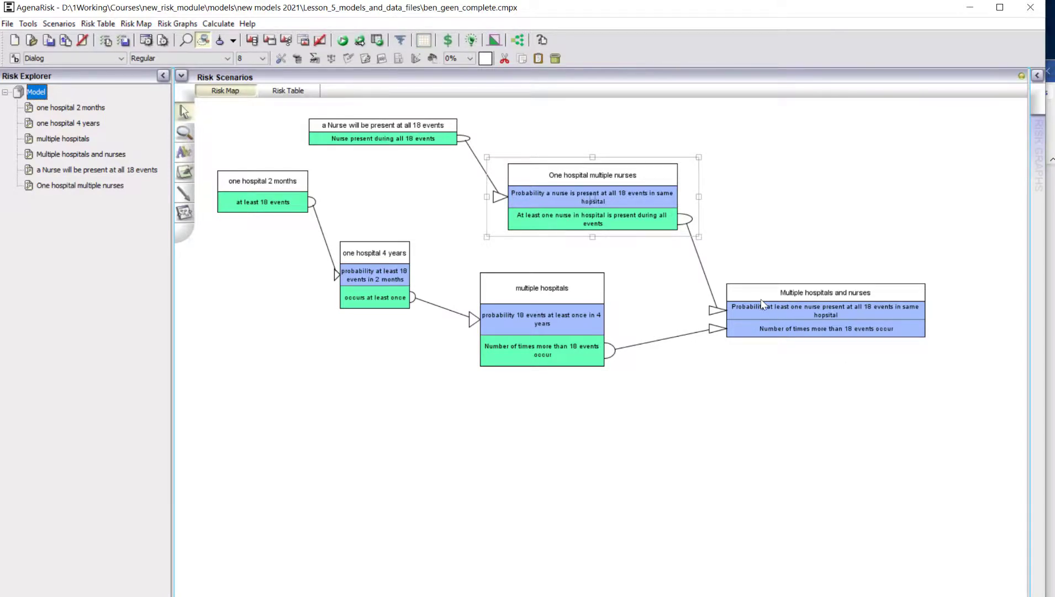
# Open Multiple hospitals and nurses, showing a 9.927% chance of a nurse at all events.
pyautogui.click(81, 154)
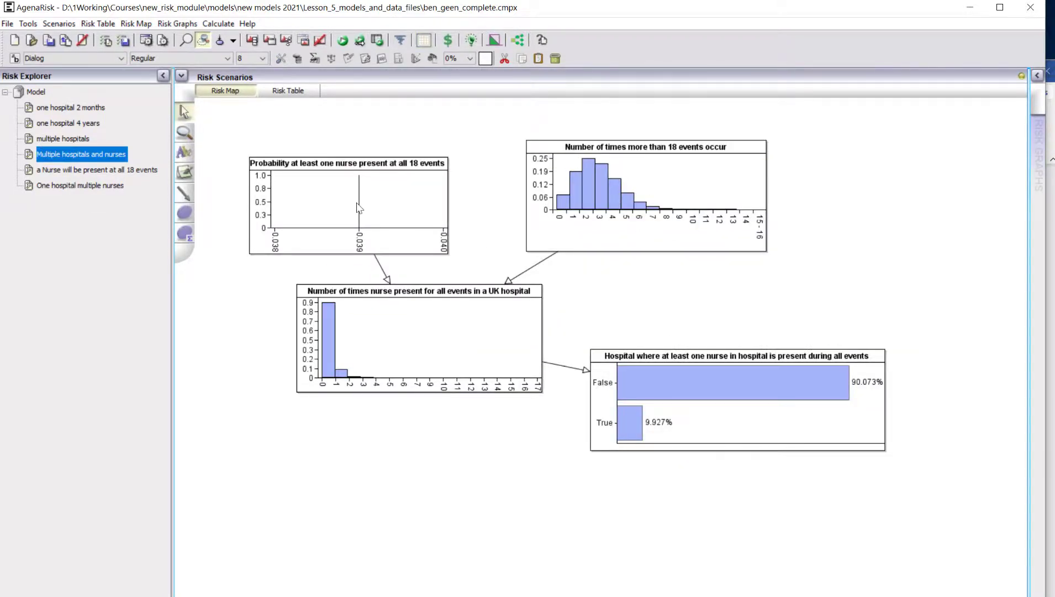
pyautogui.moveTo(417, 172)
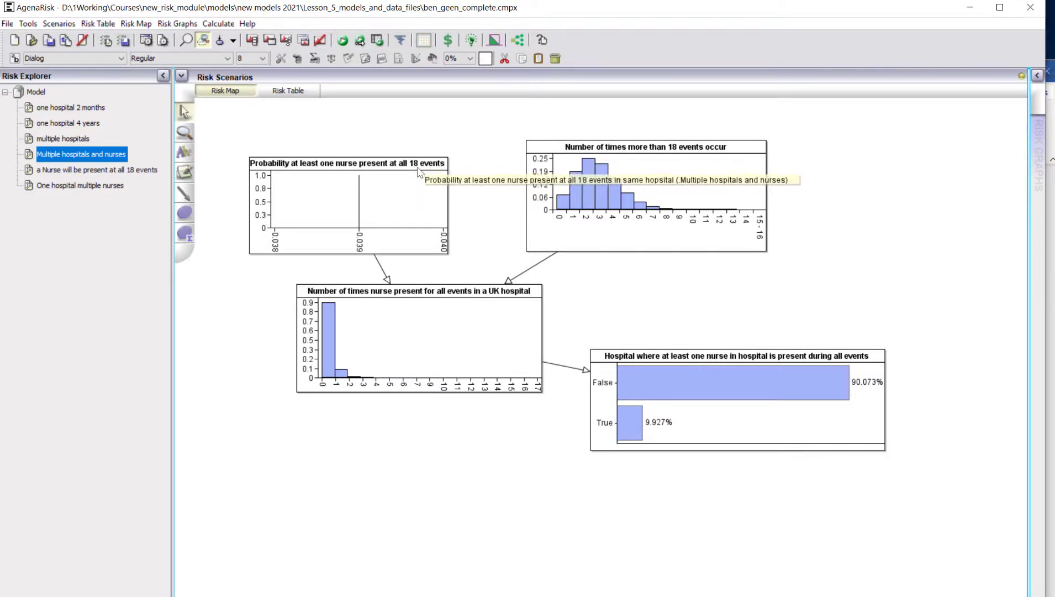
pyautogui.moveTo(796, 214)
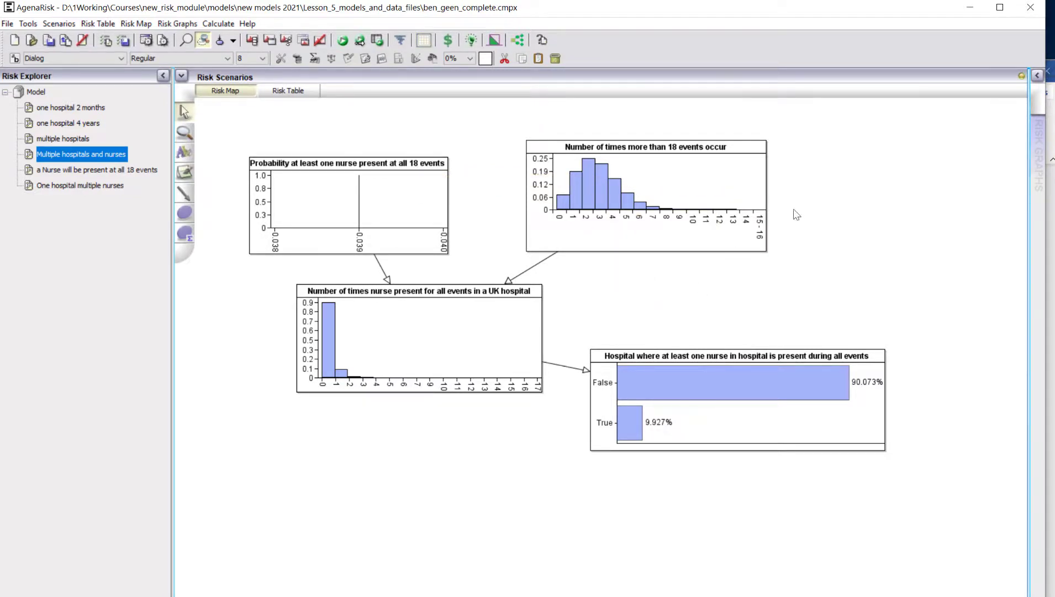
pyautogui.moveTo(546, 195)
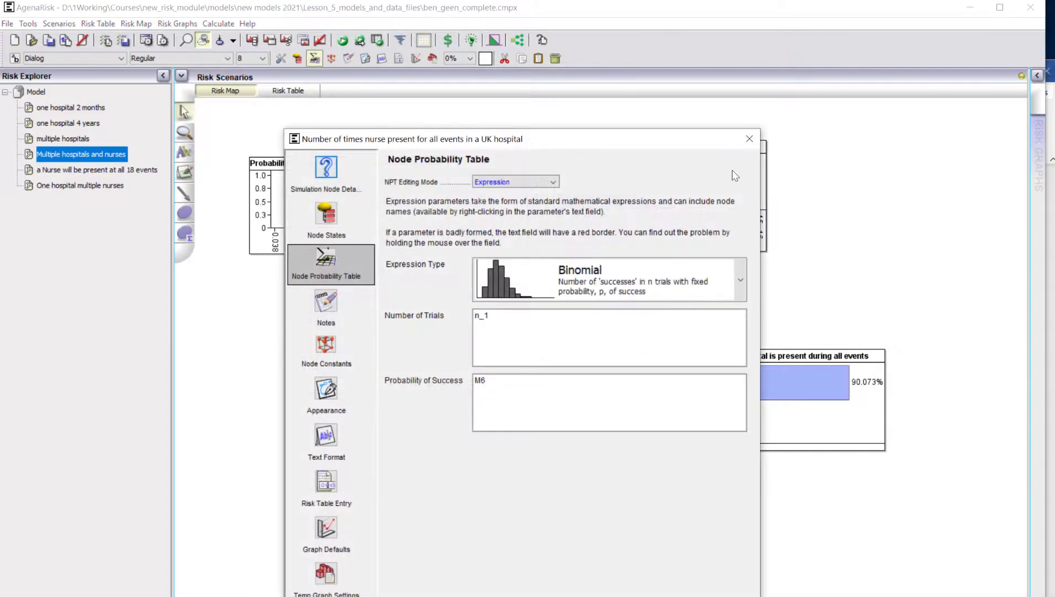
# Close the Binomial nurse-count node (n_1, M6) settings and reopen one hospital 4 years.
pyautogui.click(749, 139)
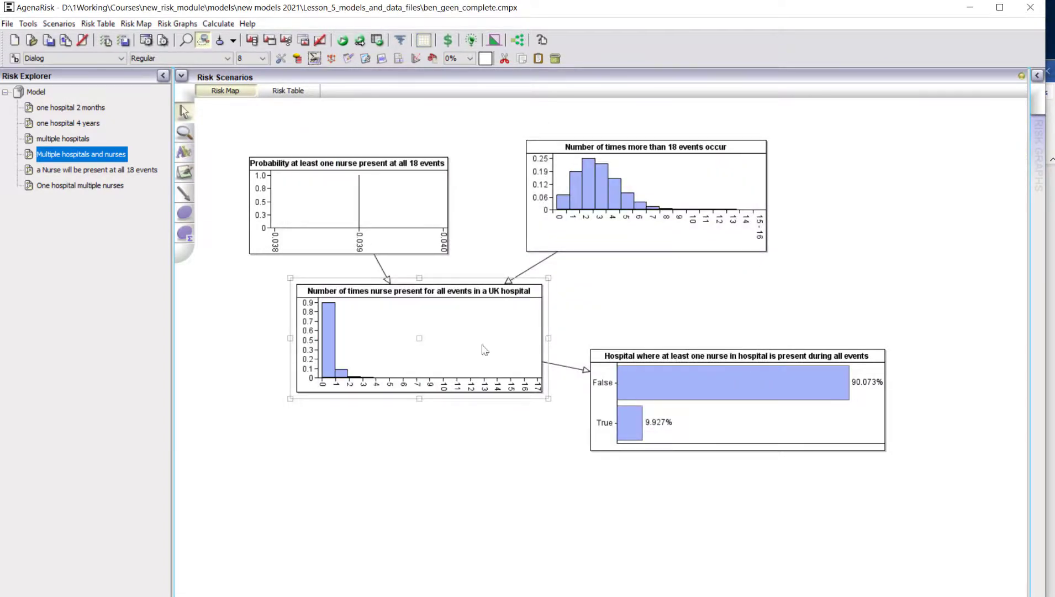
pyautogui.moveTo(820, 410)
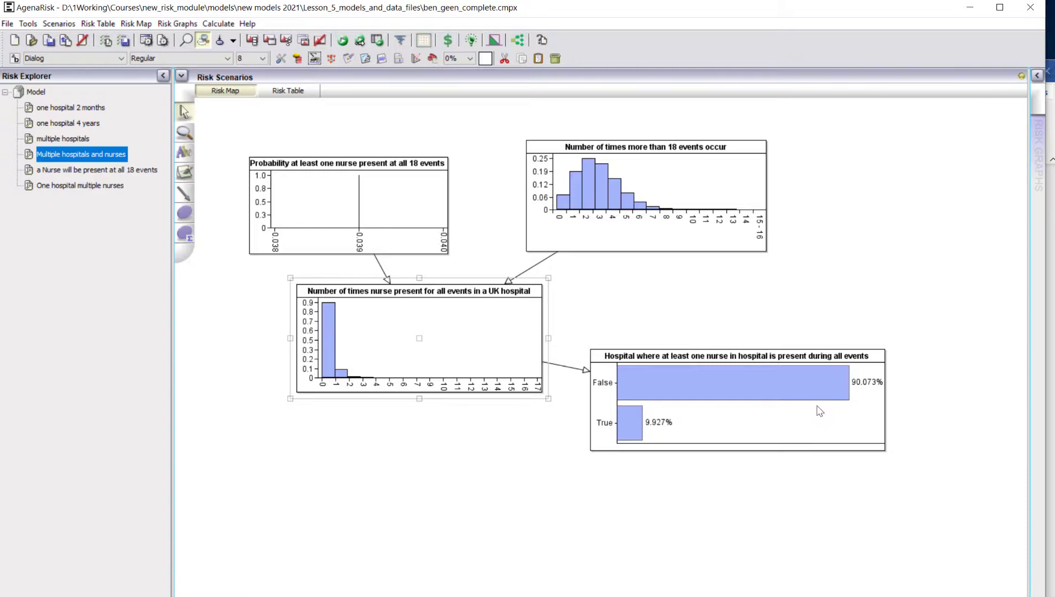
pyautogui.moveTo(519, 415)
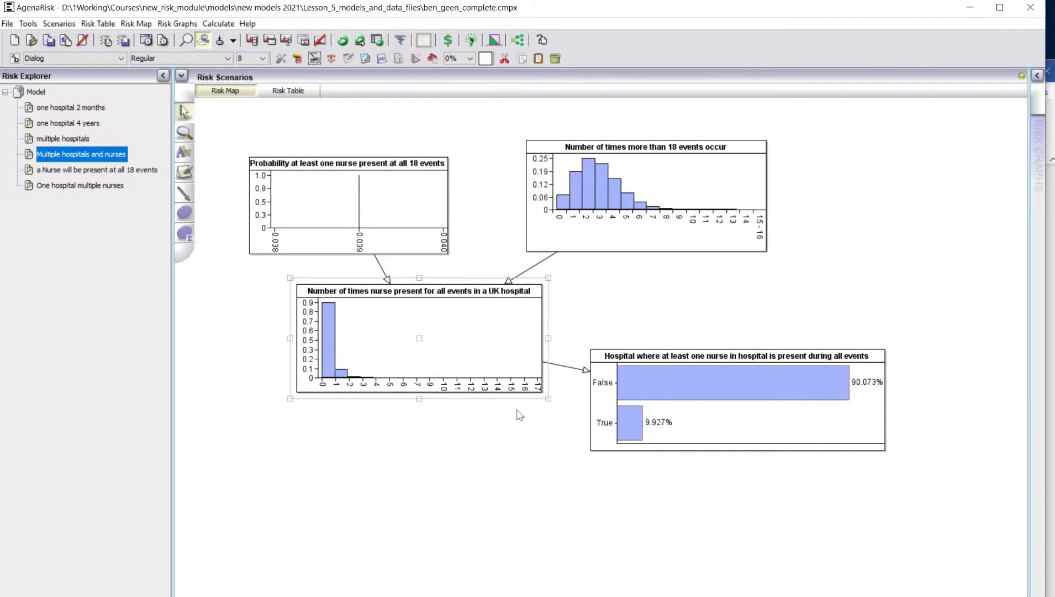
pyautogui.moveTo(763, 485)
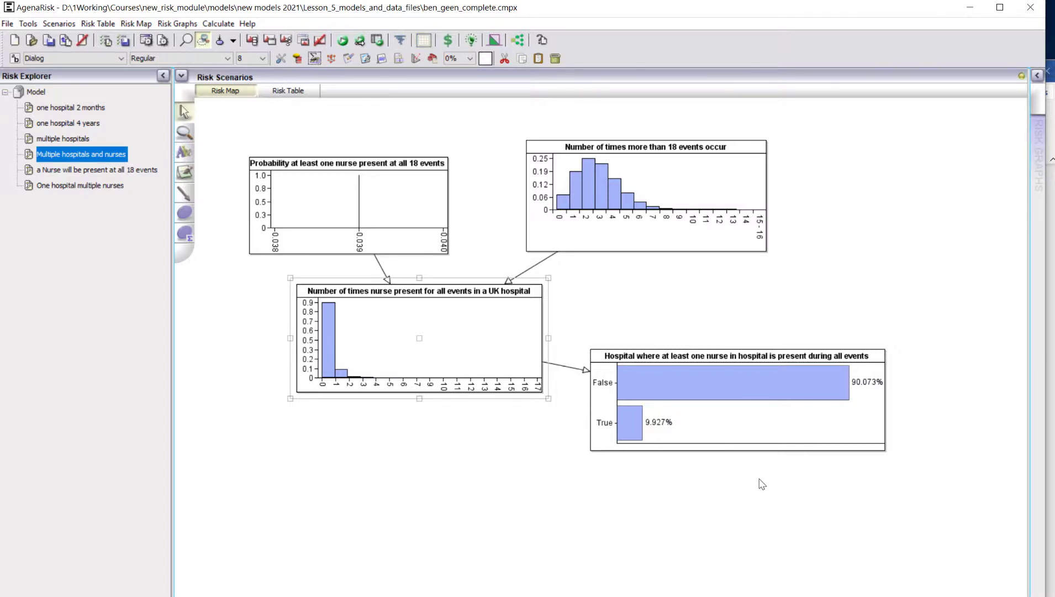
pyautogui.moveTo(626, 506)
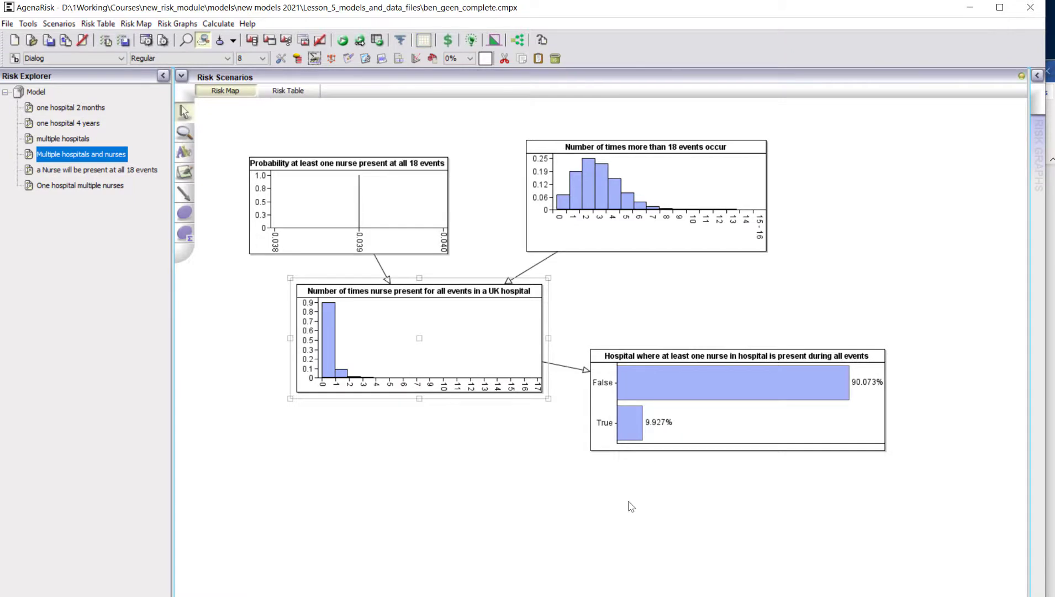
pyautogui.moveTo(734, 464)
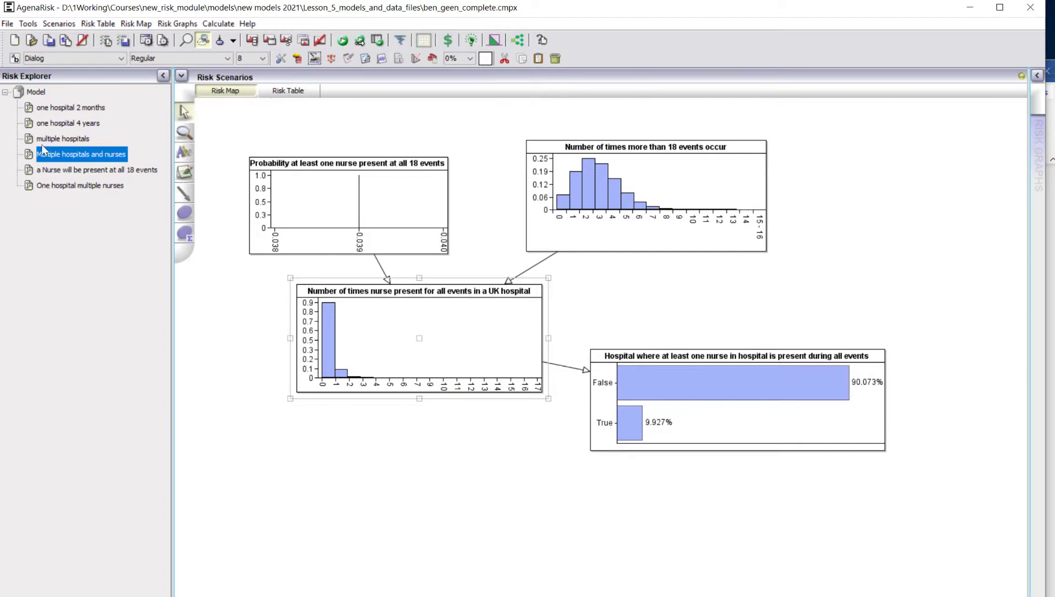
pyautogui.click(67, 122)
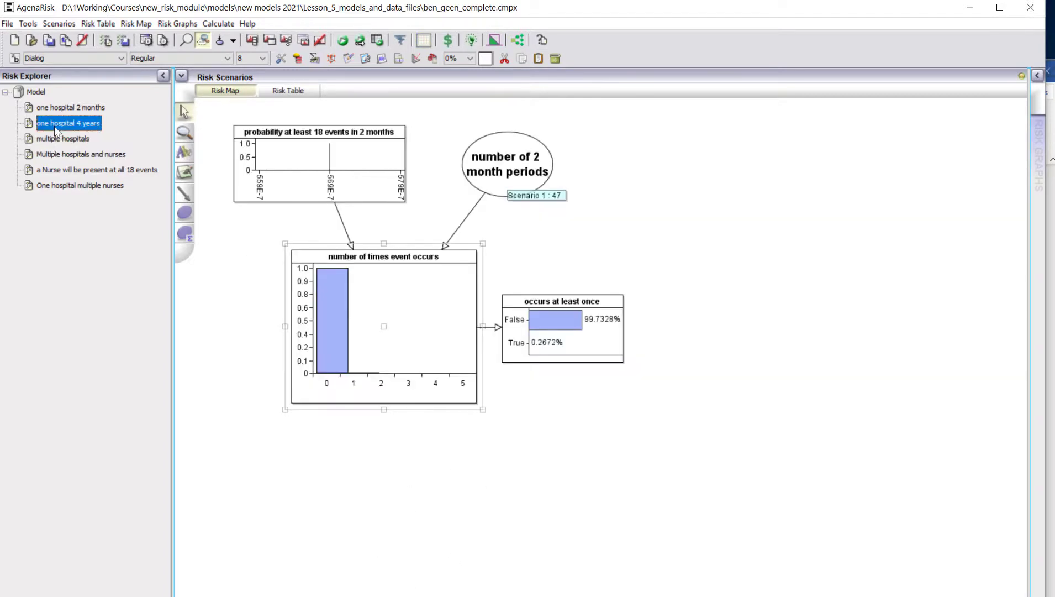
pyautogui.moveTo(672, 254)
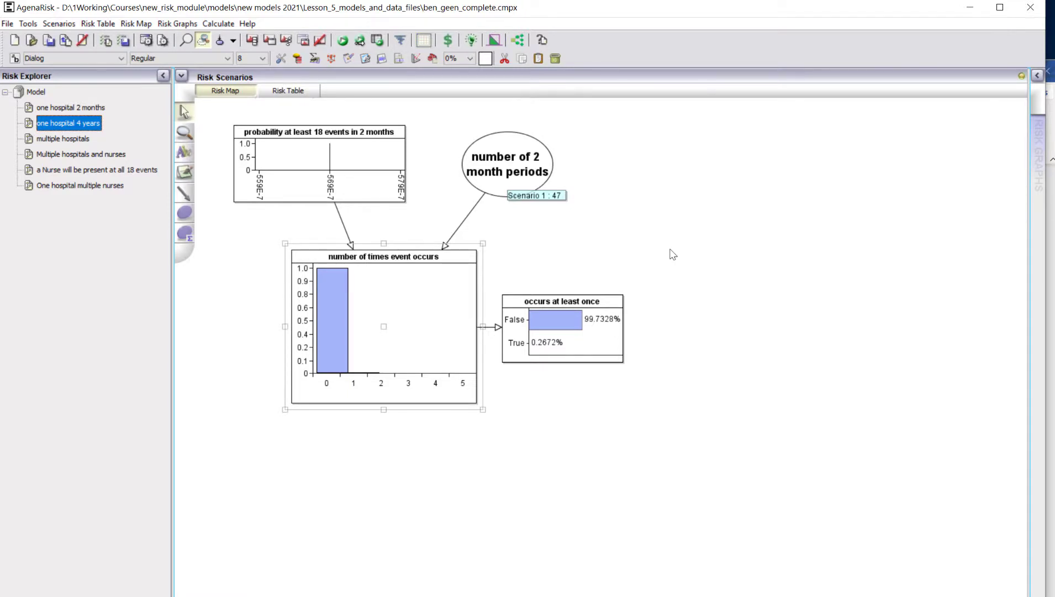
# Observe 71 two-month periods, recalculate to 0.4033%, and view One hospital multiple nurses.
pyautogui.rightClick(515, 168)
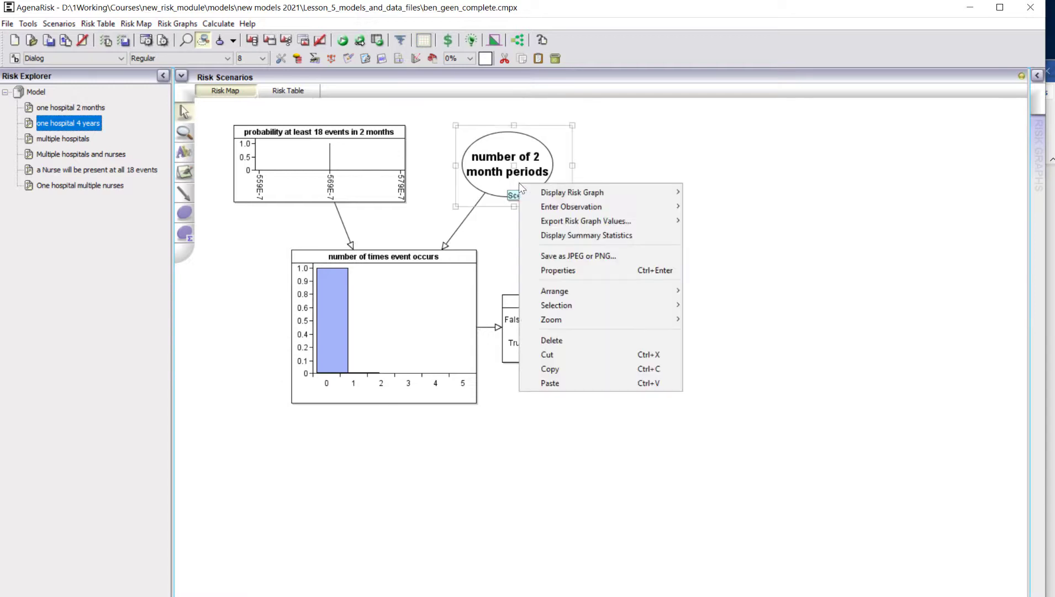
pyautogui.click(571, 206)
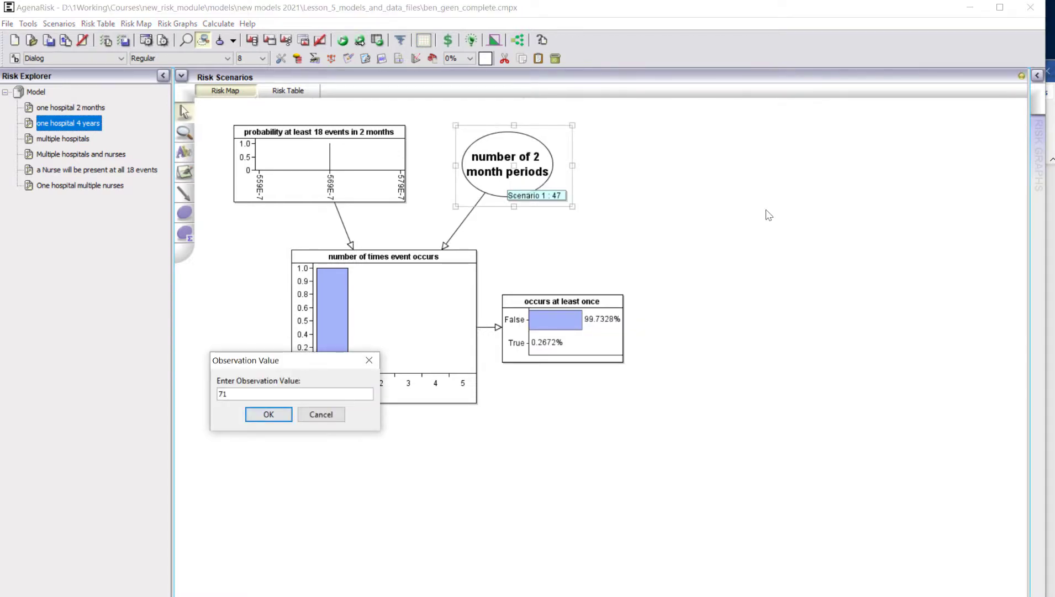
pyautogui.click(268, 414)
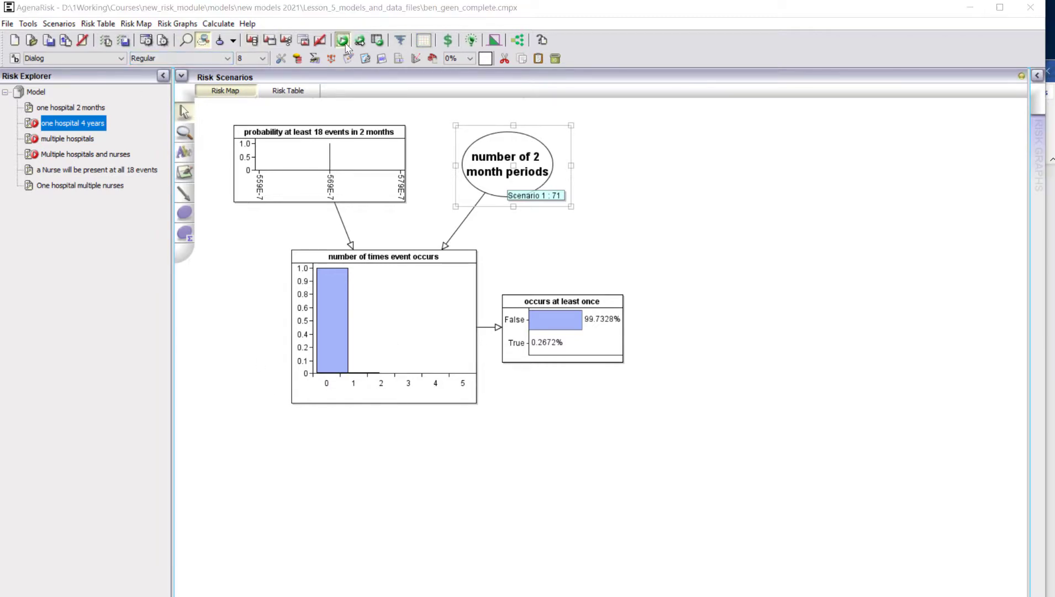
pyautogui.click(343, 41)
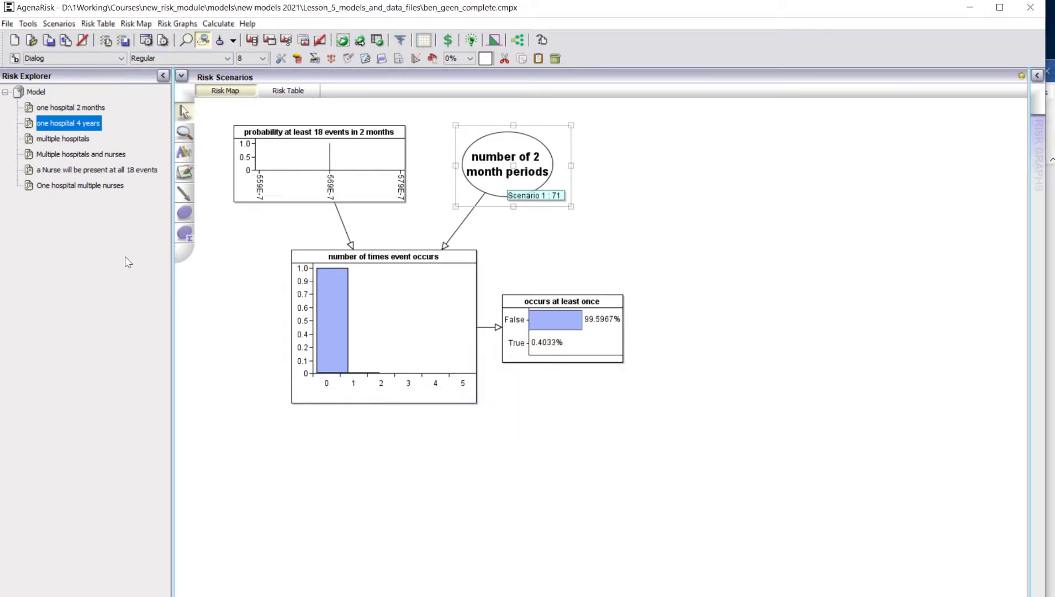
pyautogui.click(79, 186)
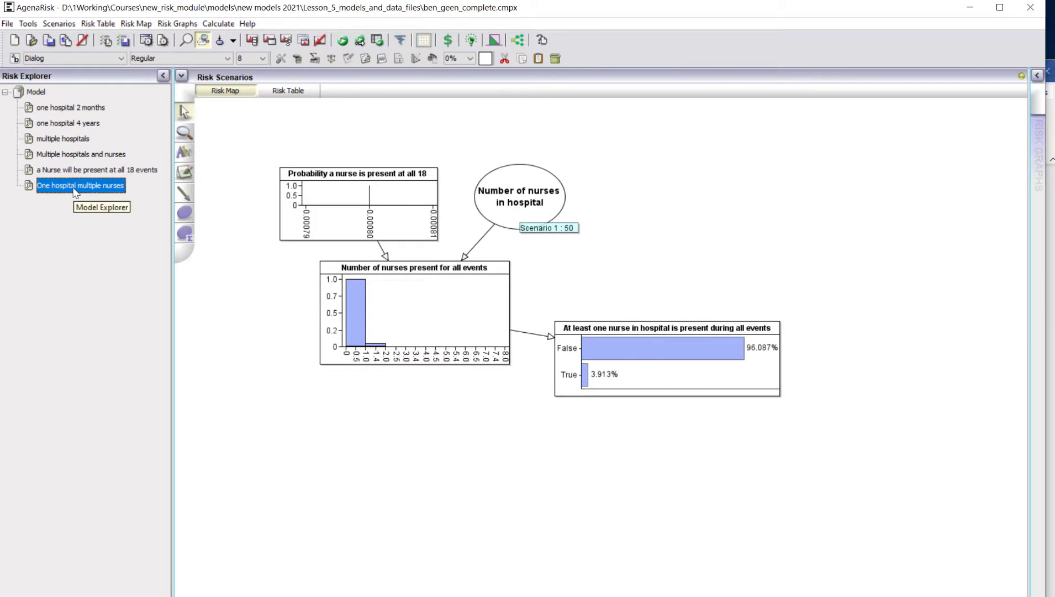
# Check Multiple hospitals and nurses rose to 14.601%, then reopen one hospital 2 months.
pyautogui.click(81, 153)
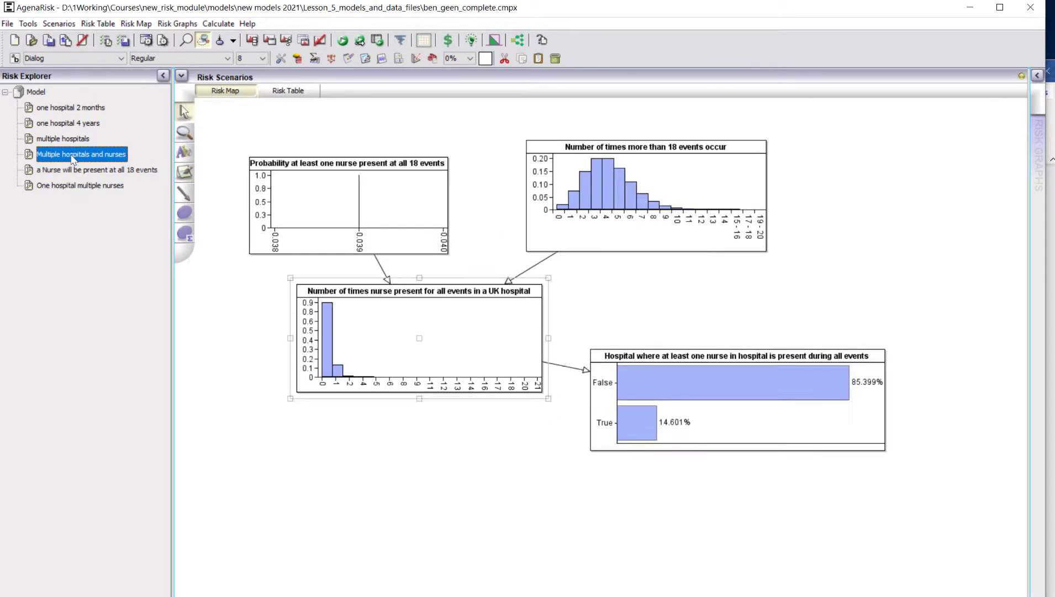
pyautogui.moveTo(605, 415)
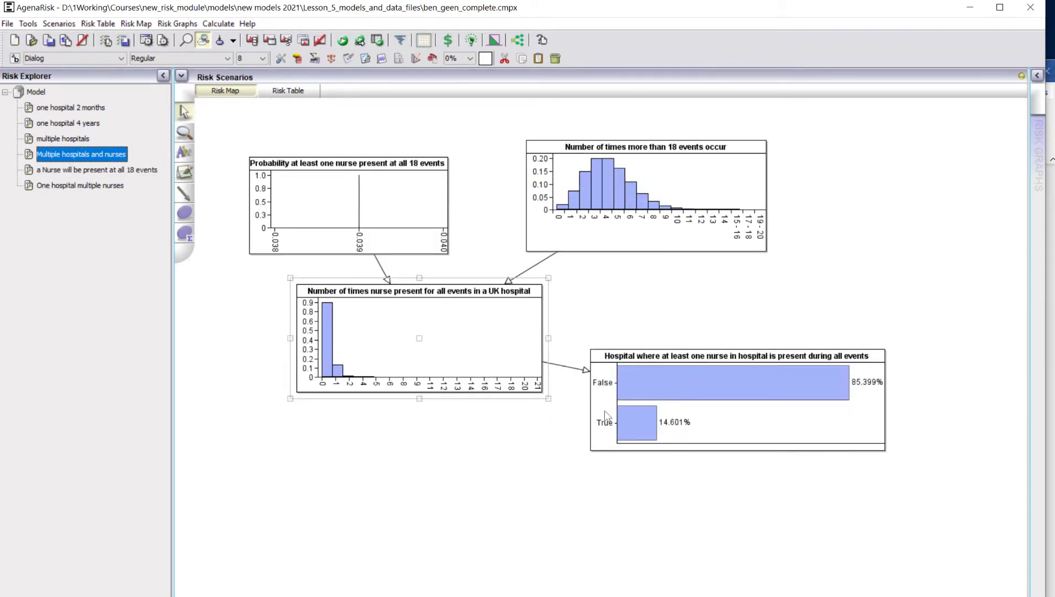
pyautogui.moveTo(555, 346)
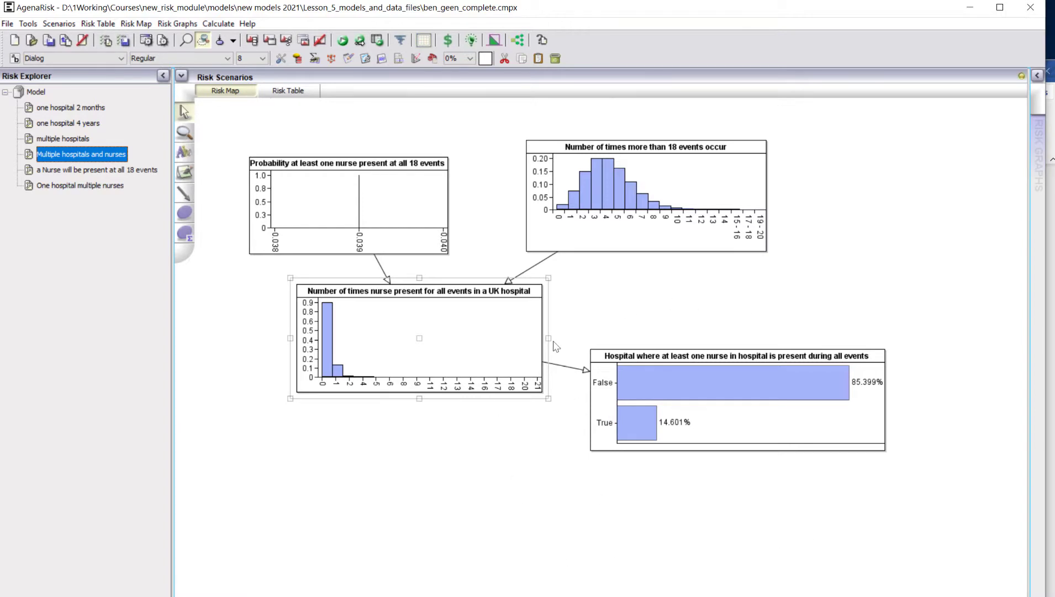
pyautogui.moveTo(177, 81)
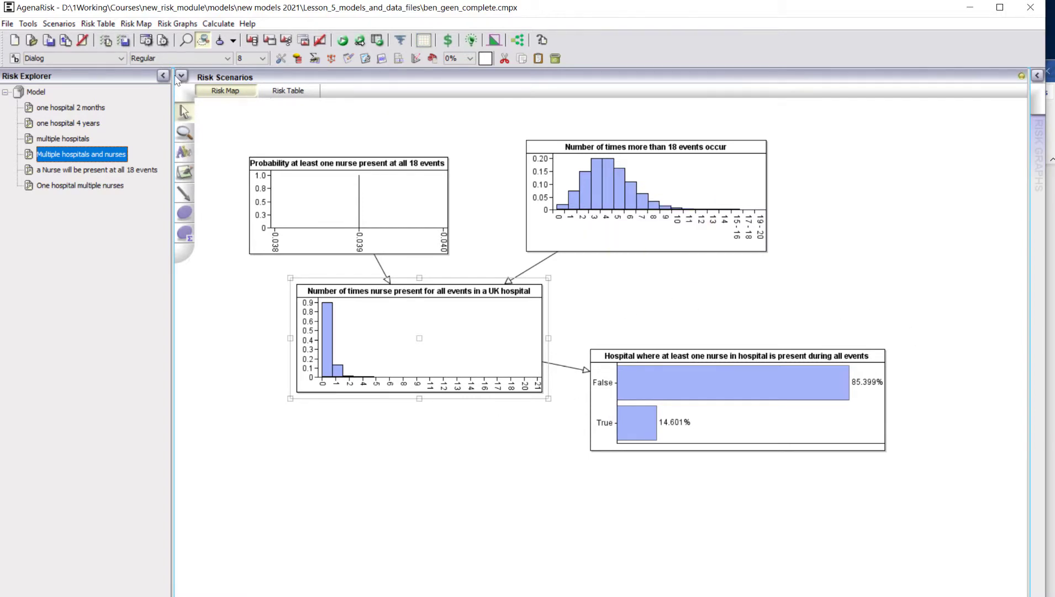
pyautogui.moveTo(262, 353)
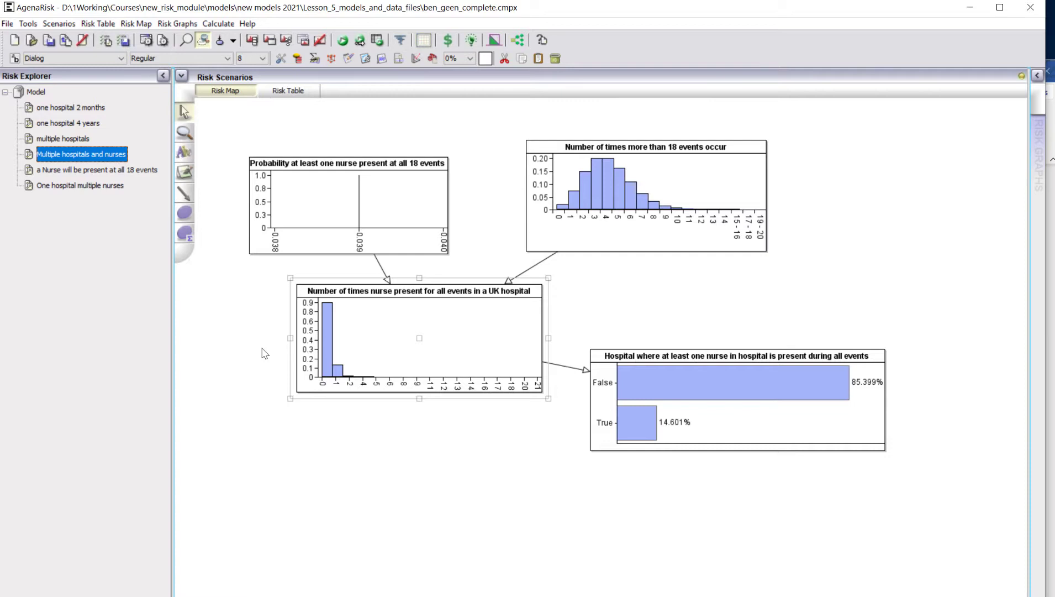
pyautogui.click(71, 108)
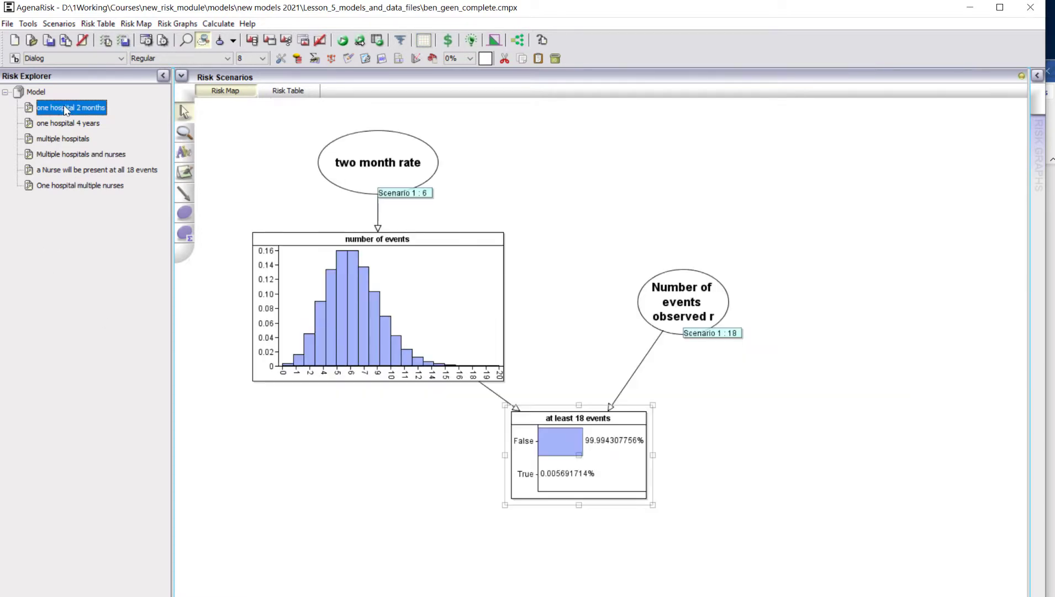
# Set the two month rate observation to 5 and check Multiple hospitals and nurses (1.493% True).
pyautogui.rightClick(377, 162)
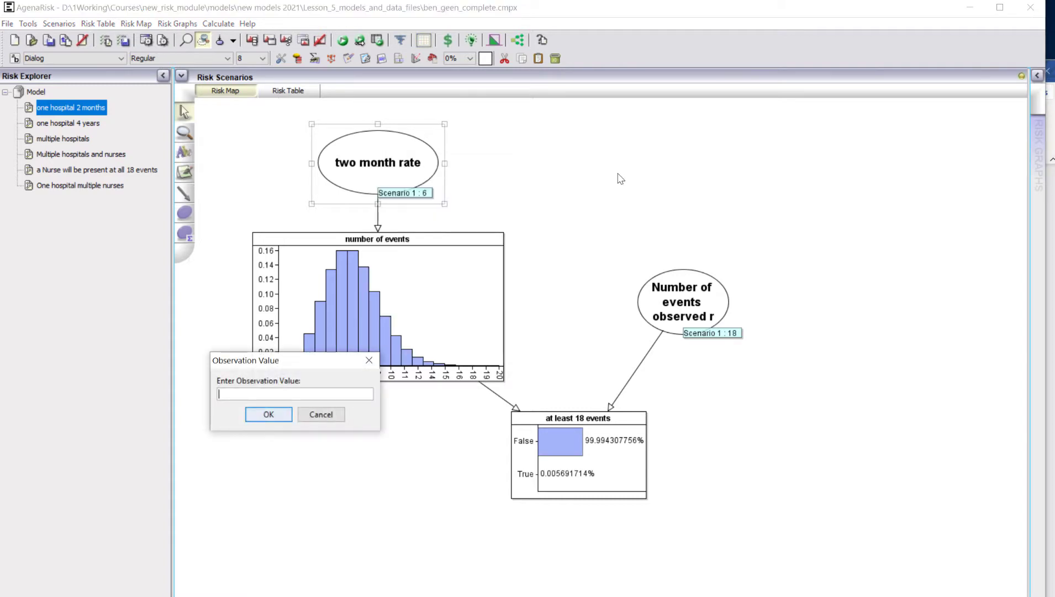
pyautogui.click(321, 414)
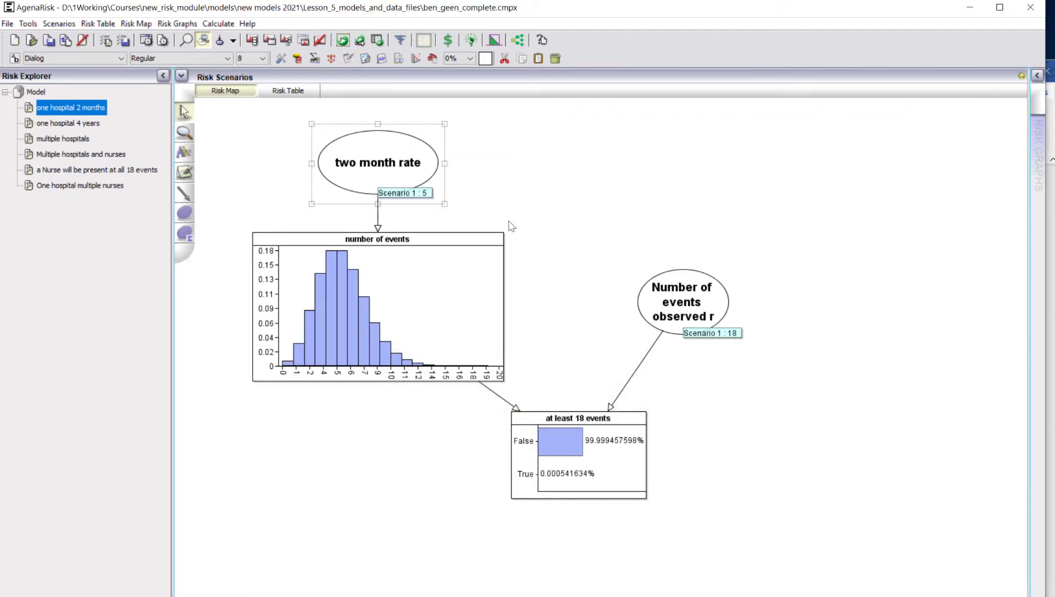
pyautogui.click(81, 154)
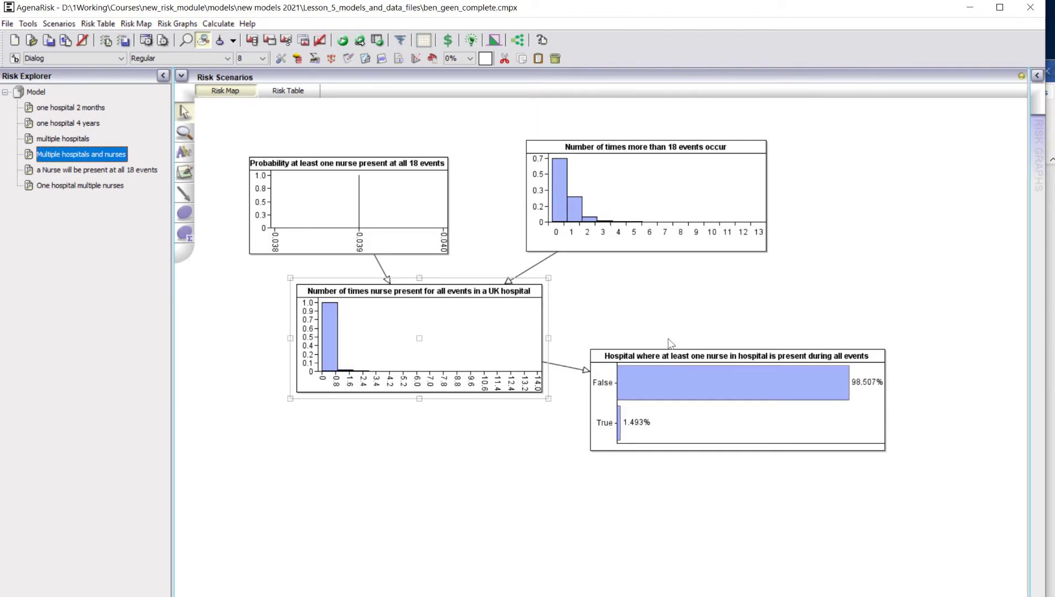
pyautogui.moveTo(713, 491)
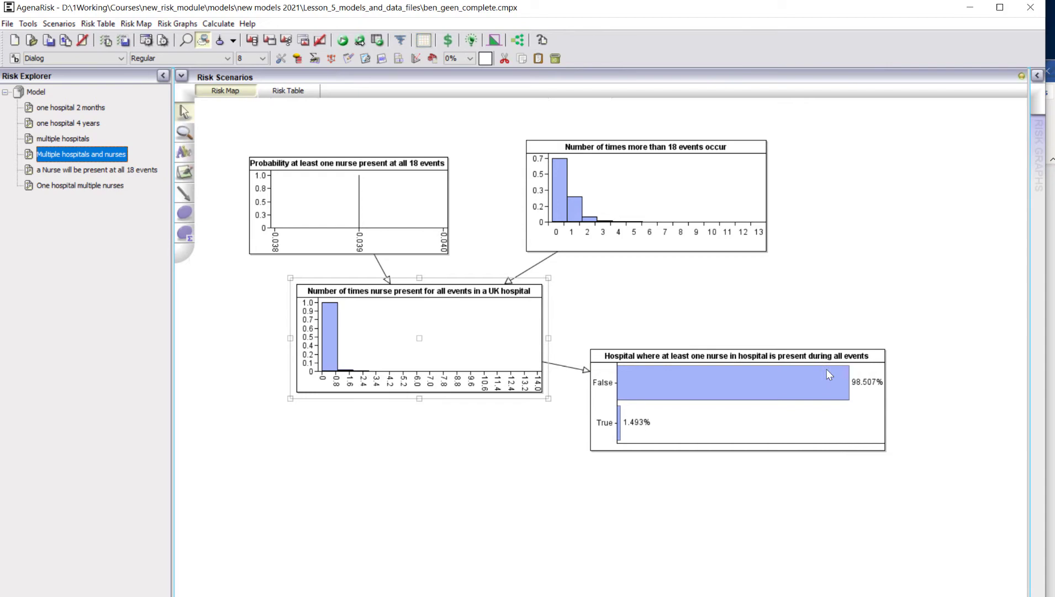
pyautogui.moveTo(651, 545)
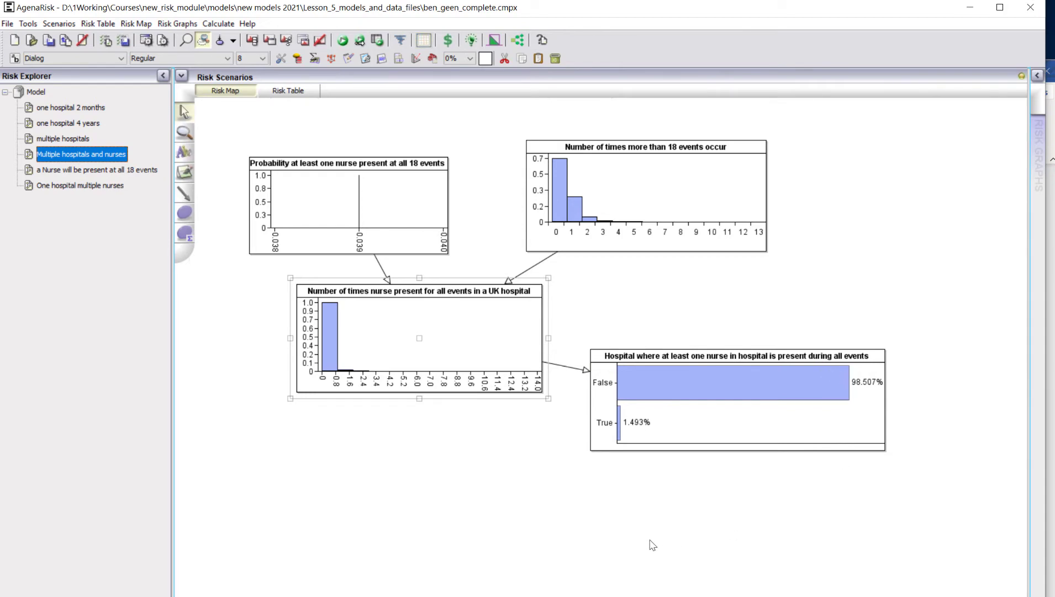
pyautogui.moveTo(70, 116)
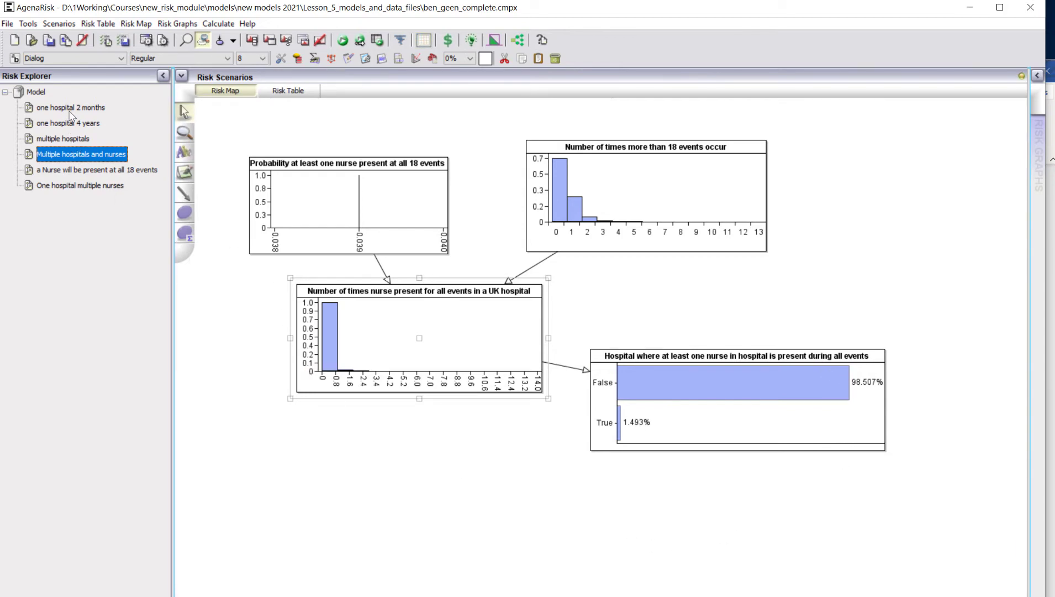